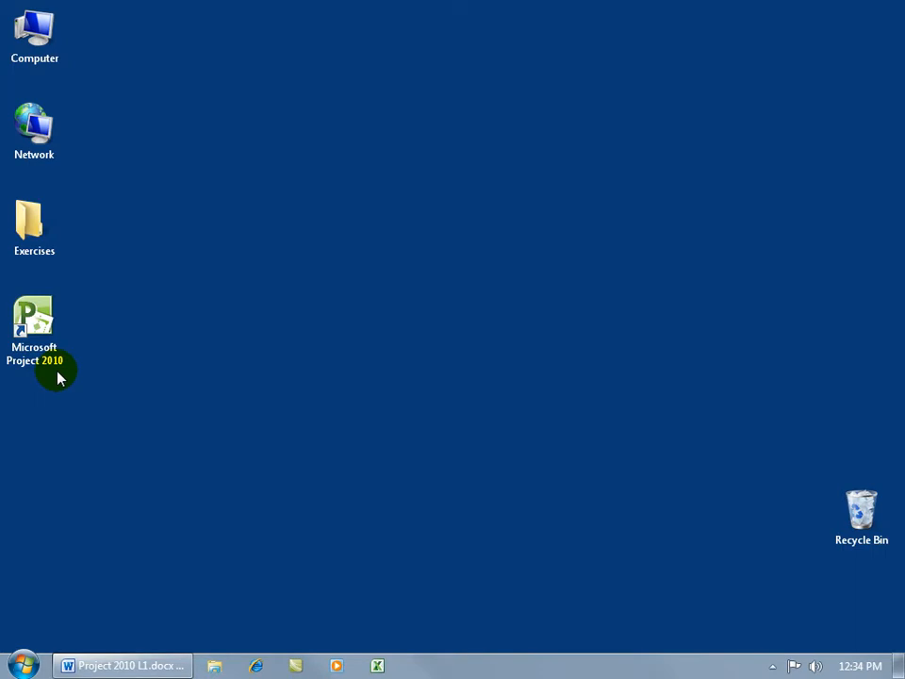
{"action": "mouse_move", "coordinate": [34, 320]}
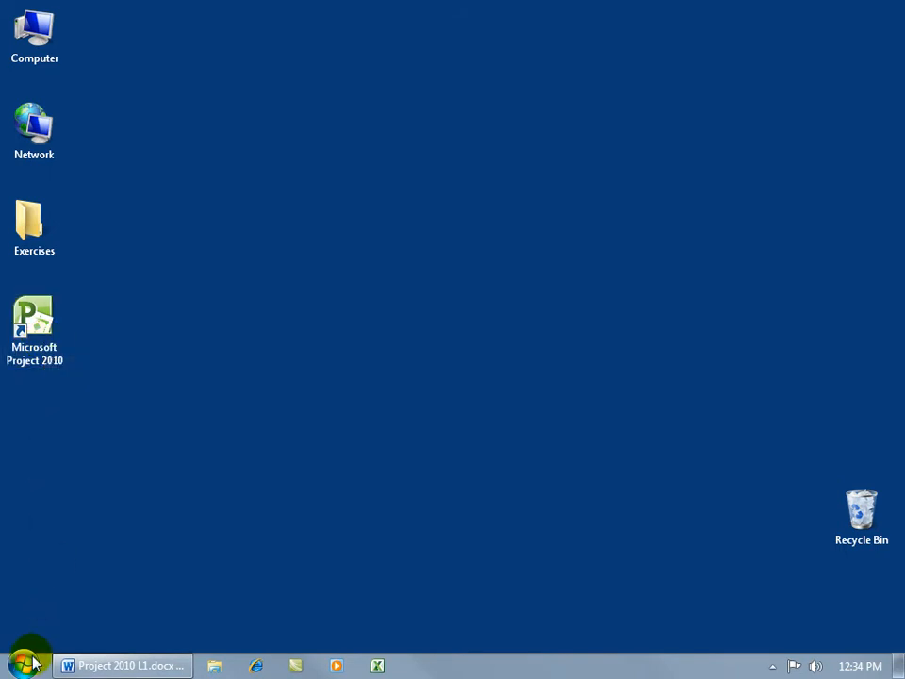
Open the Microsoft Project 2010 entry's context menu under All Programs, Microsoft Office
{"action": "left_click", "coordinate": [19, 664]}
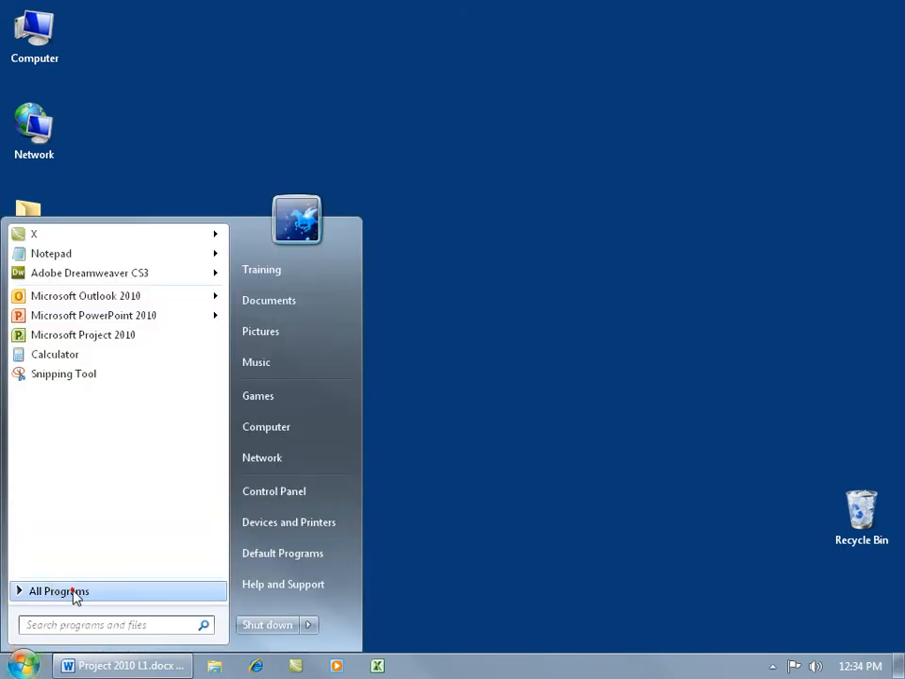
{"action": "left_click", "coordinate": [58, 590]}
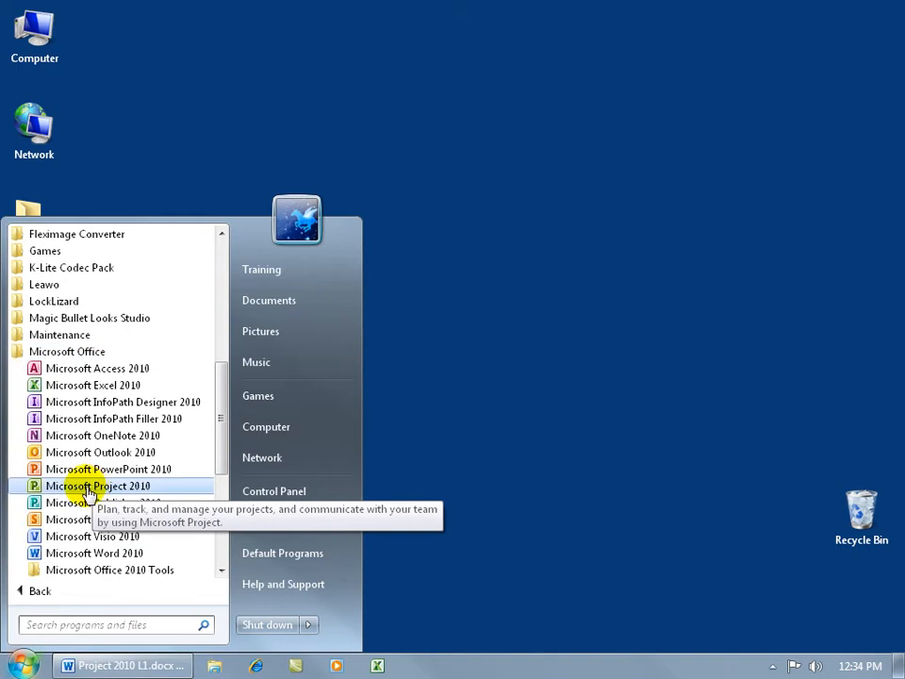
{"action": "right_click", "coordinate": [97, 485]}
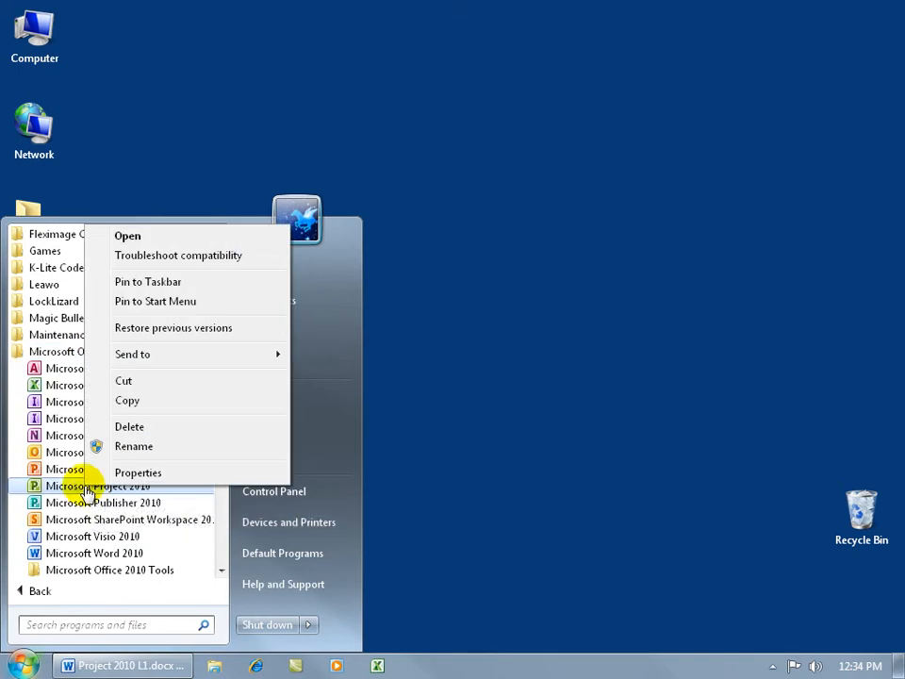
{"action": "mouse_move", "coordinate": [133, 445]}
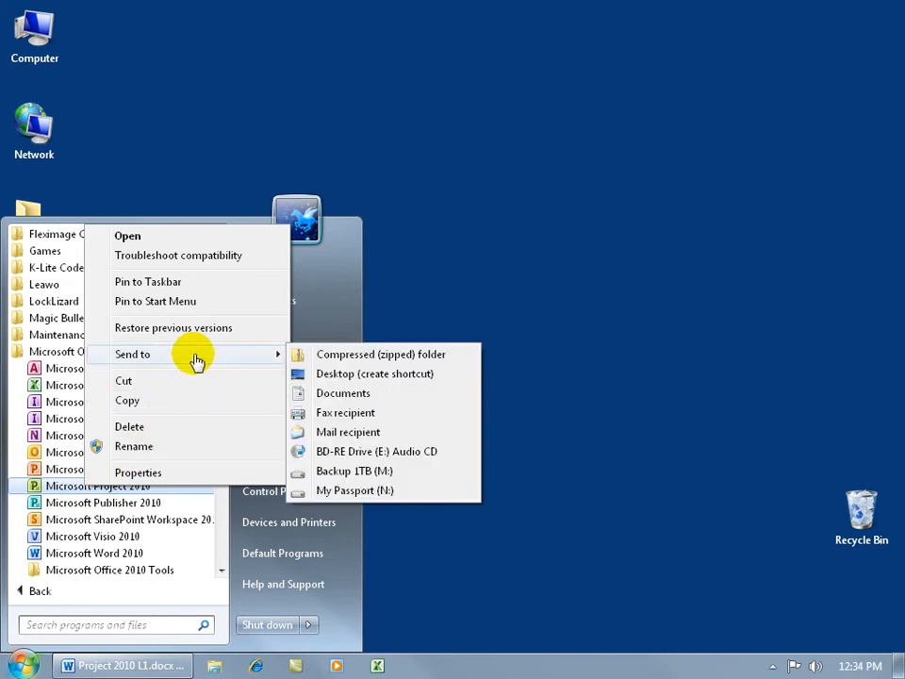
{"action": "mouse_move", "coordinate": [363, 374]}
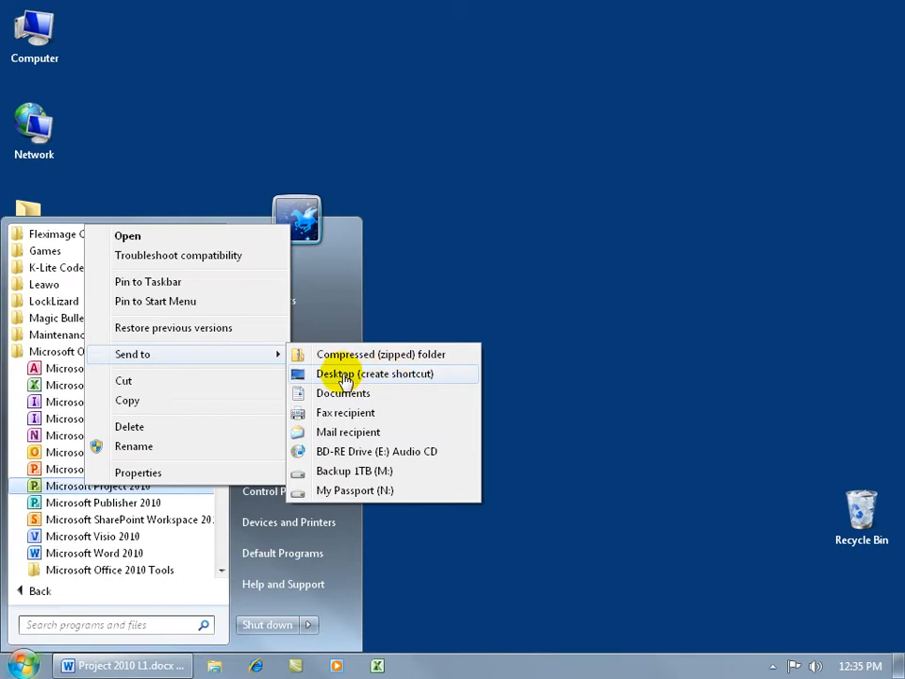
Create a Microsoft Project 2010 desktop shortcut and launch Project from it
{"action": "left_click", "coordinate": [375, 373]}
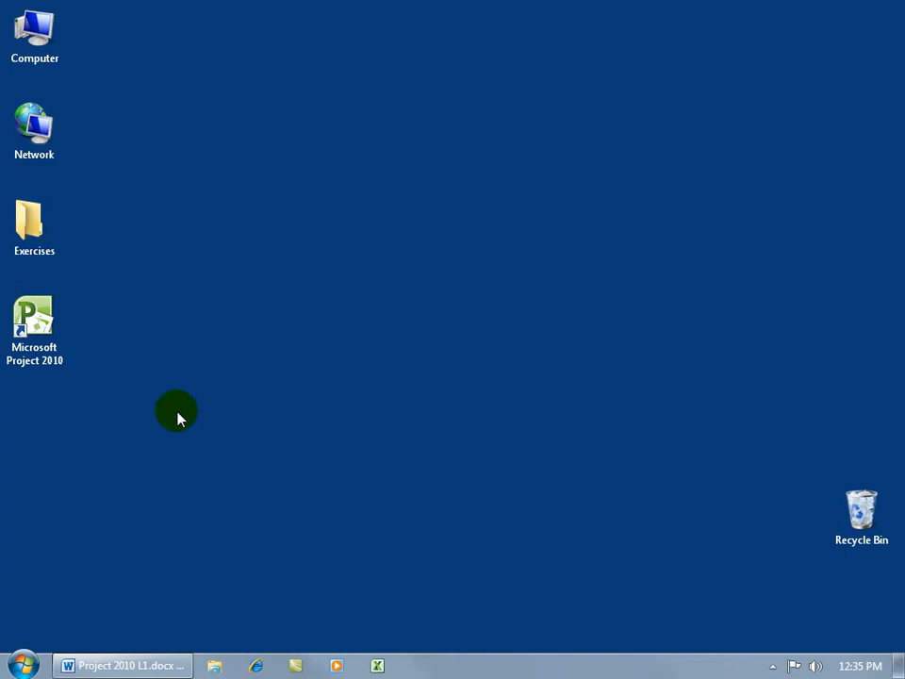
{"action": "left_click", "coordinate": [34, 326]}
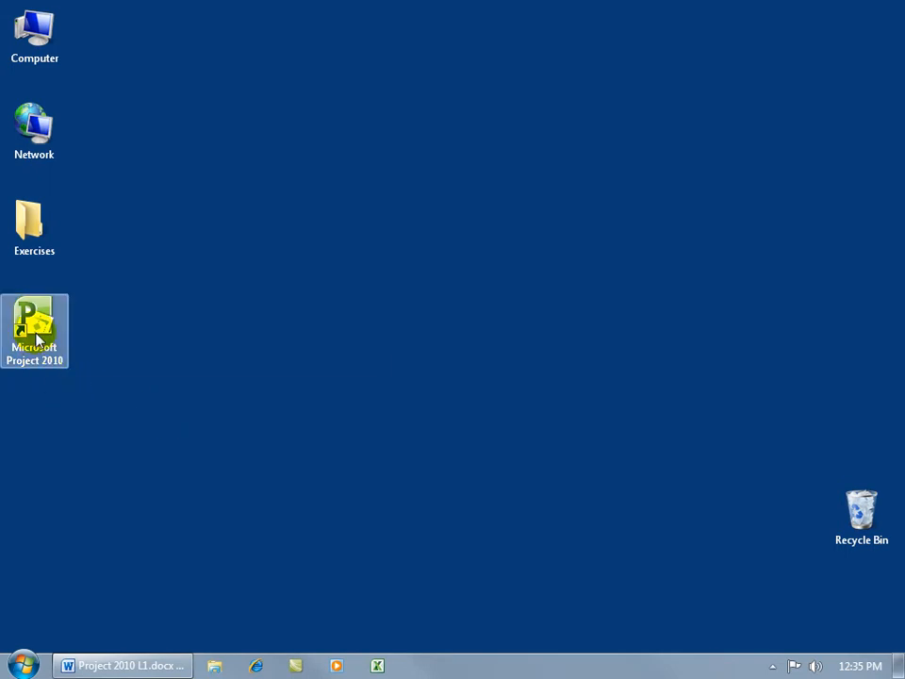
{"action": "double_click", "coordinate": [35, 331]}
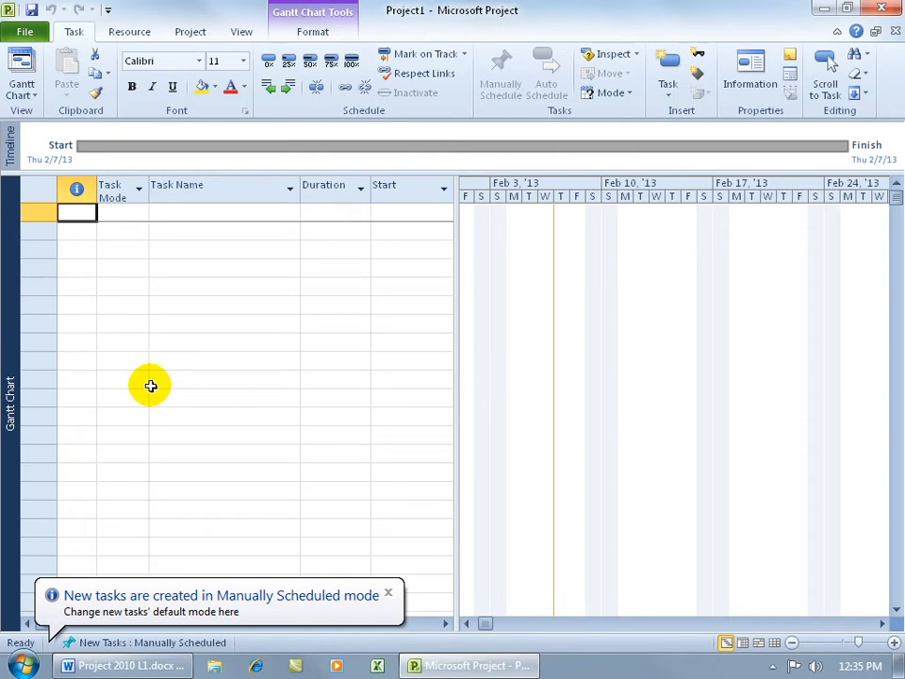
Dismiss the manually scheduled tasks notice to reach the blank Gantt Chart project
{"action": "left_click", "coordinate": [388, 592]}
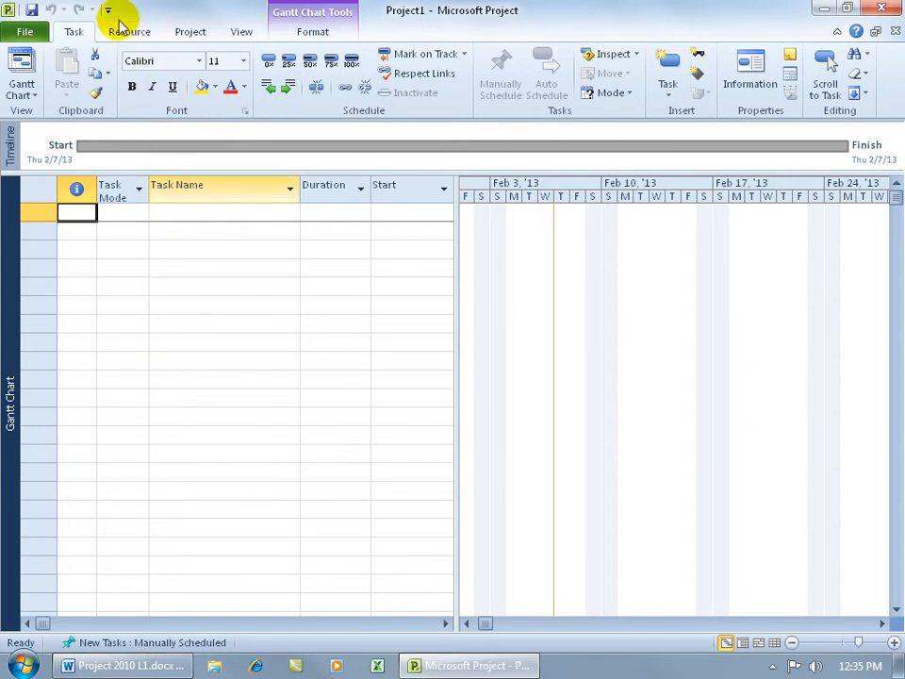
{"action": "mouse_move", "coordinate": [83, 17]}
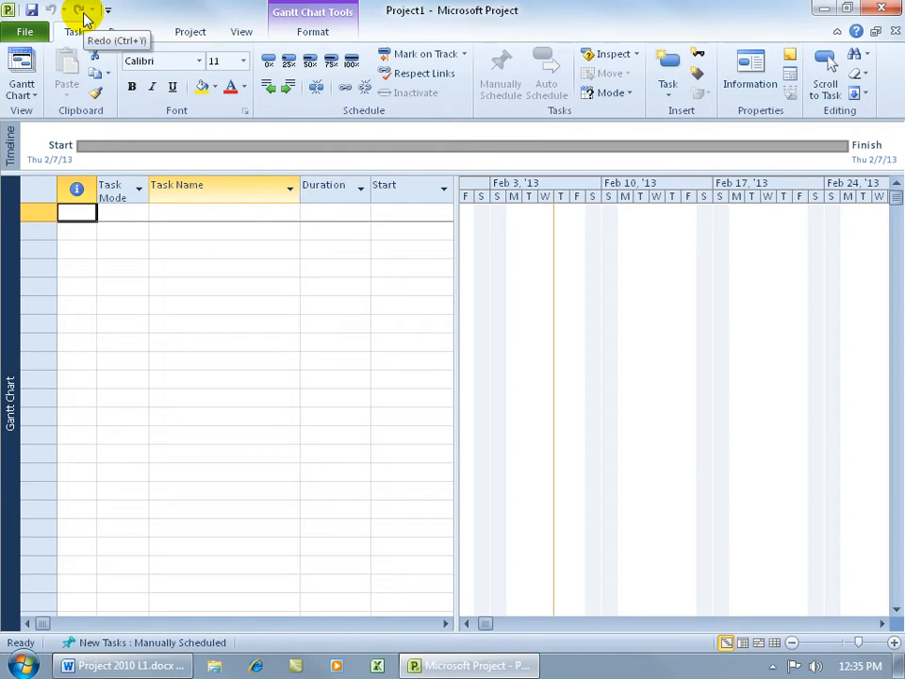
{"action": "mouse_move", "coordinate": [20, 17]}
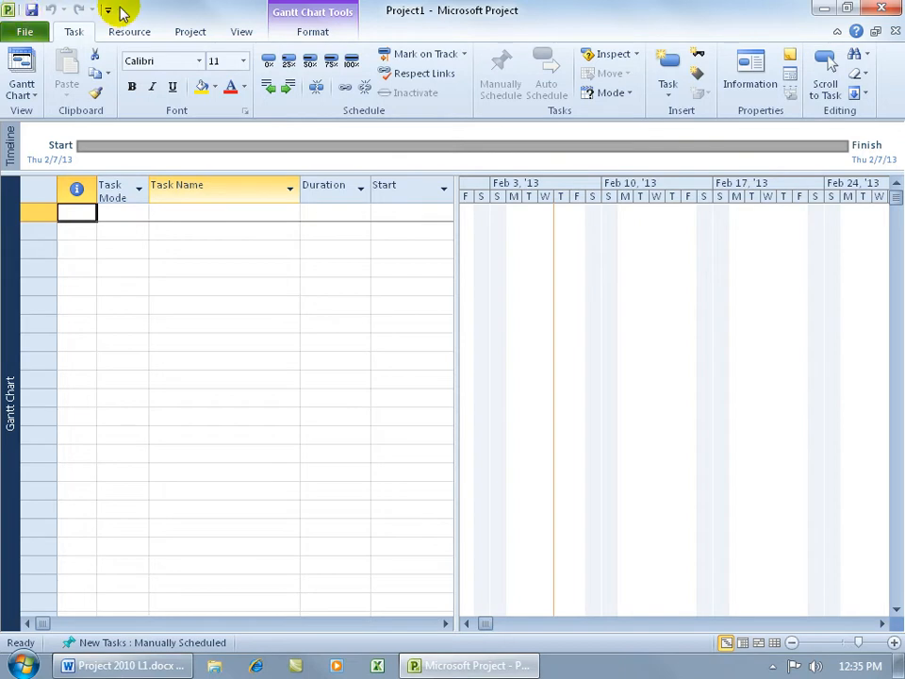
{"action": "mouse_move", "coordinate": [24, 24]}
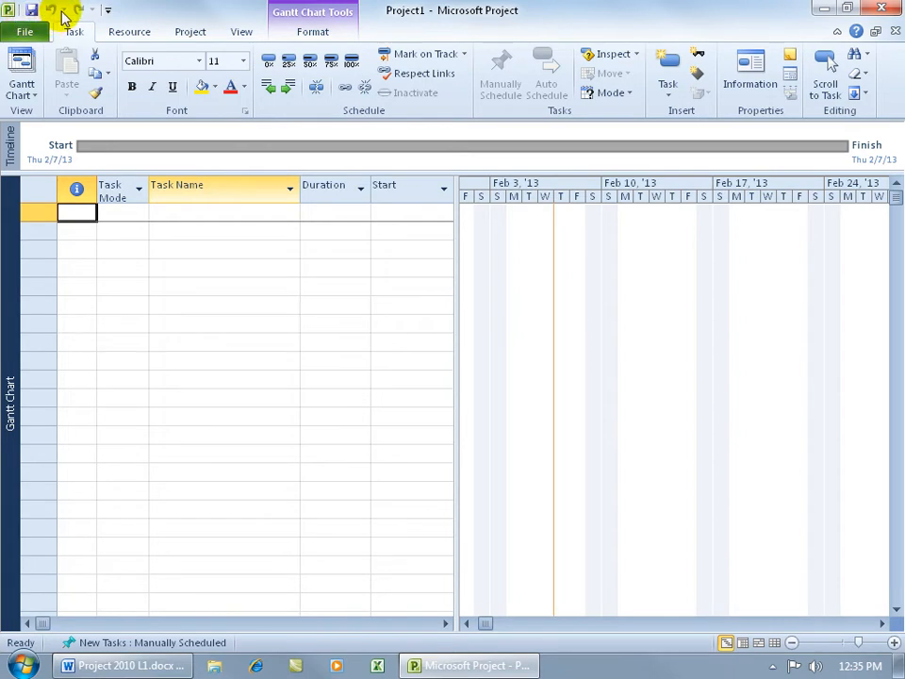
{"action": "mouse_move", "coordinate": [63, 17]}
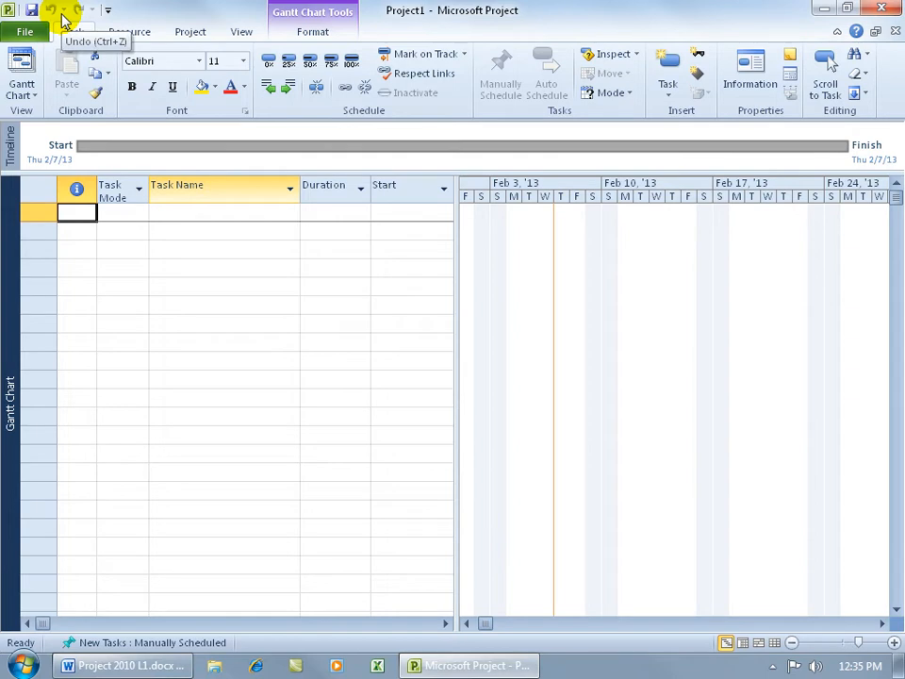
{"action": "mouse_move", "coordinate": [31, 9]}
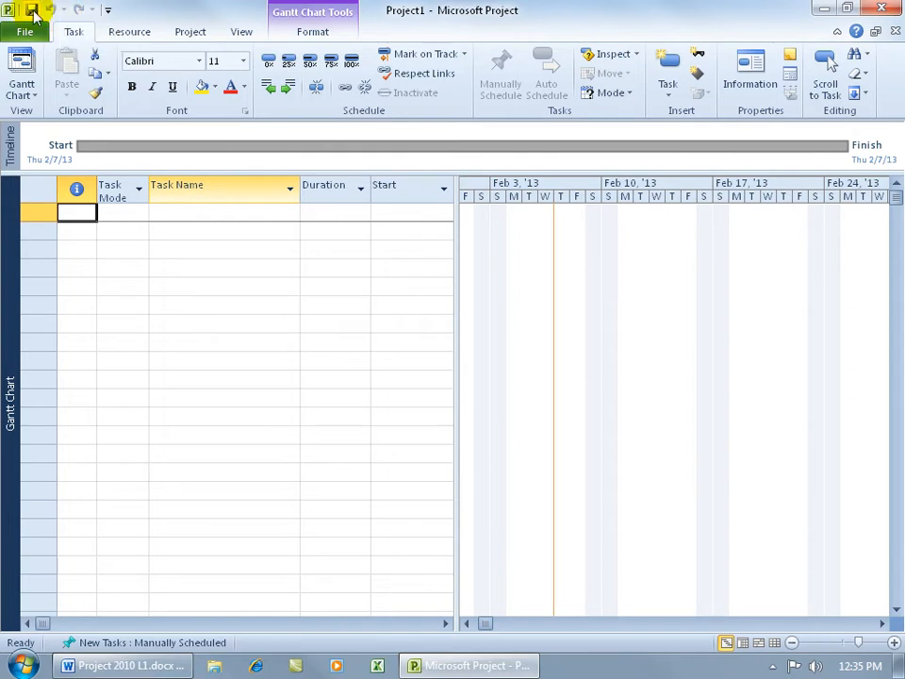
{"action": "mouse_move", "coordinate": [31, 9]}
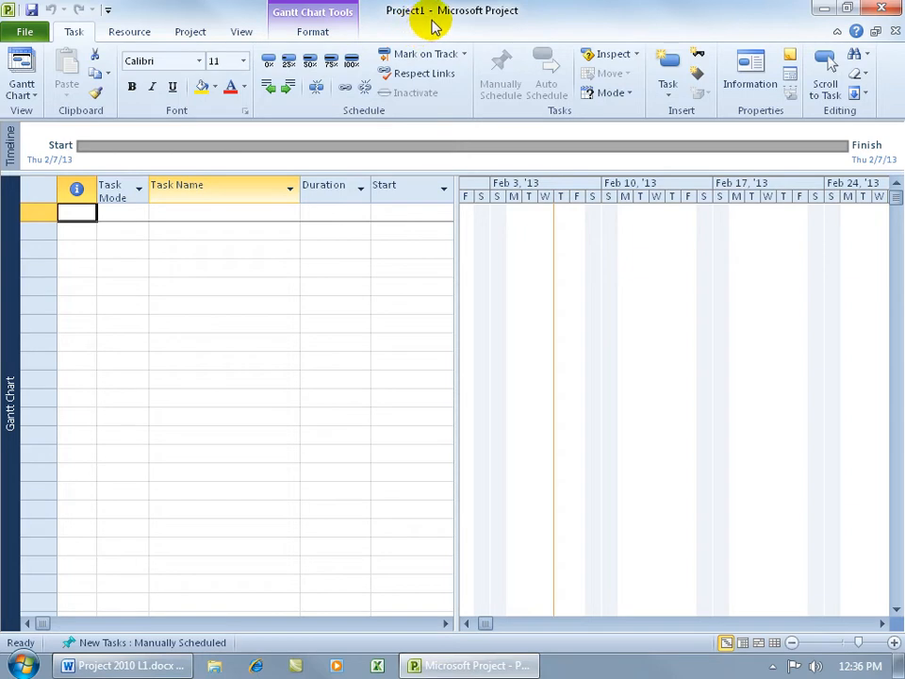
{"action": "mouse_move", "coordinate": [445, 23]}
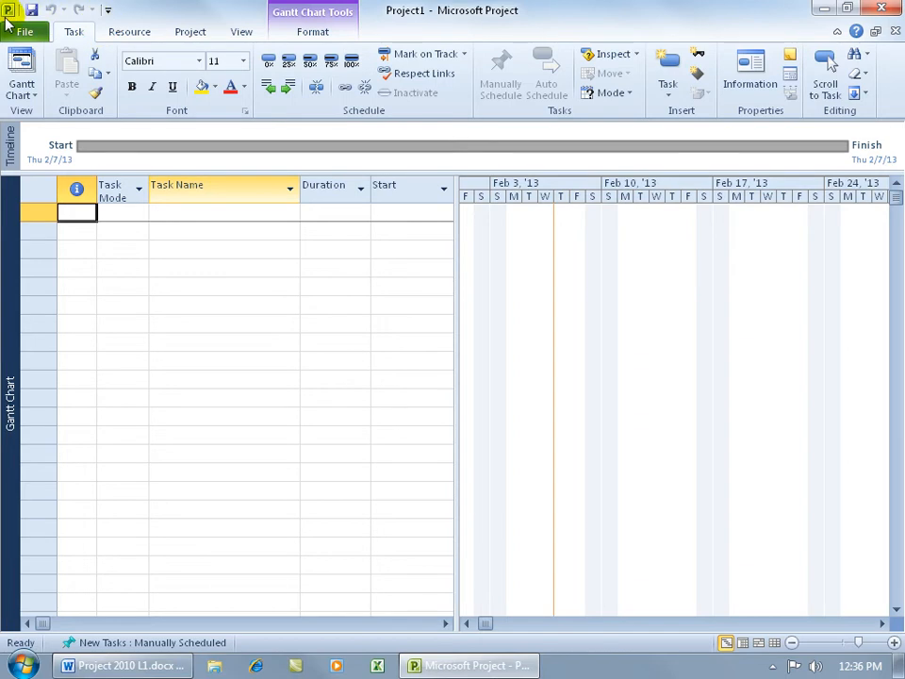
{"action": "mouse_move", "coordinate": [462, 24]}
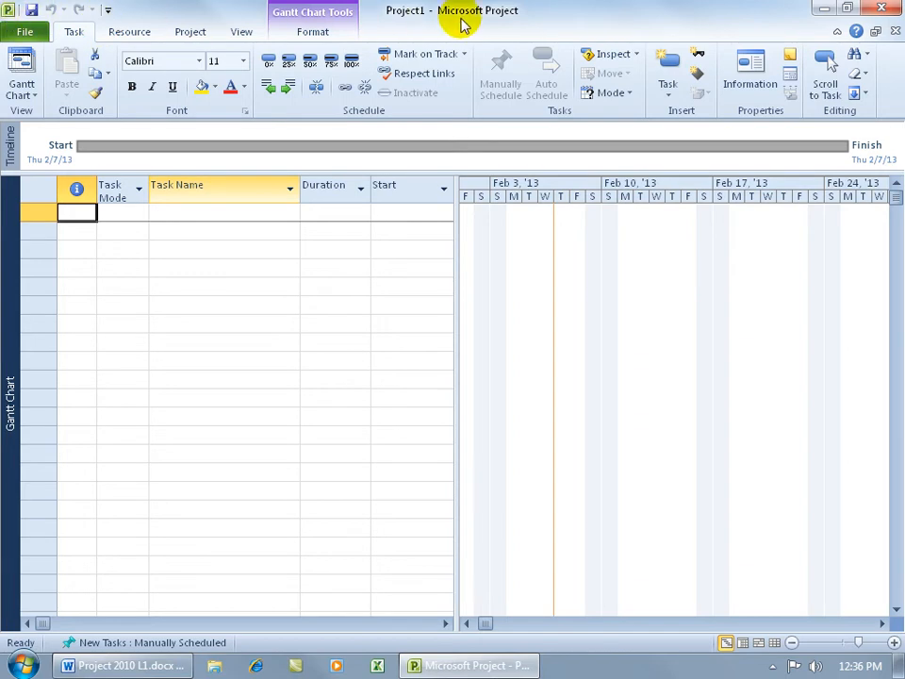
{"action": "mouse_move", "coordinate": [514, 21]}
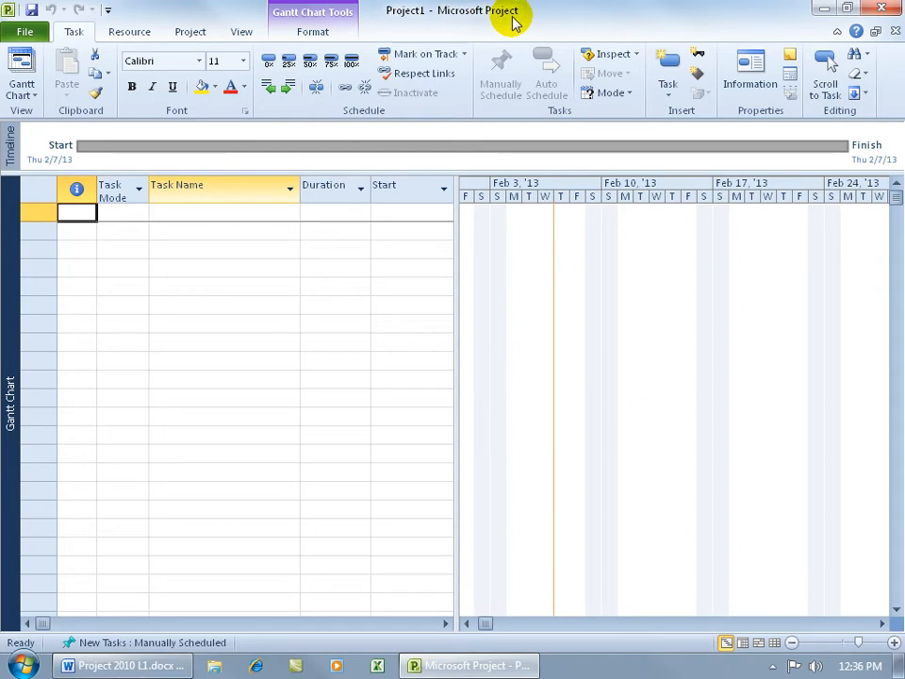
{"action": "mouse_move", "coordinate": [781, 21]}
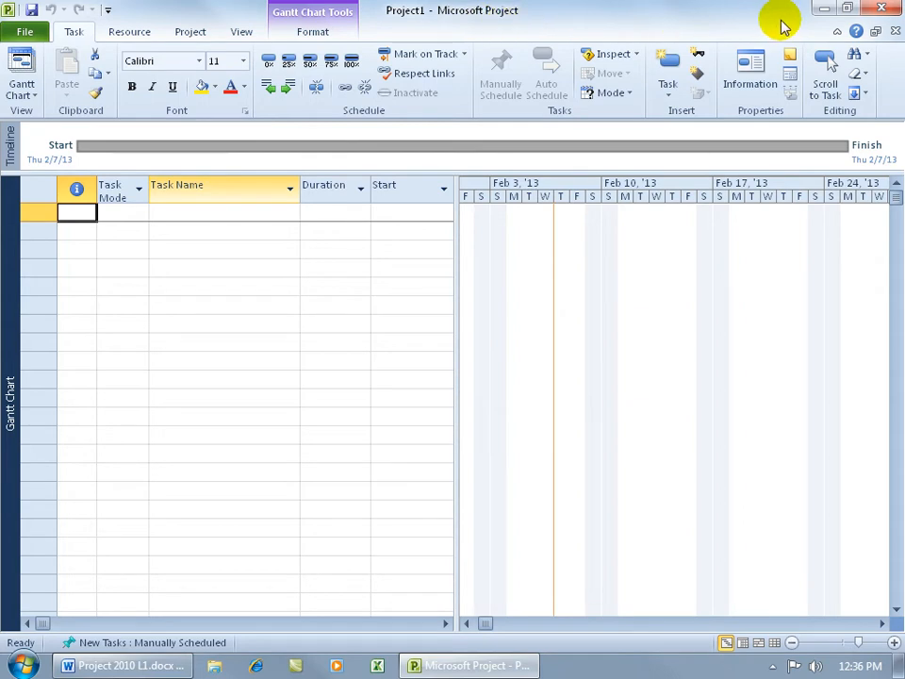
{"action": "mouse_move", "coordinate": [815, 19]}
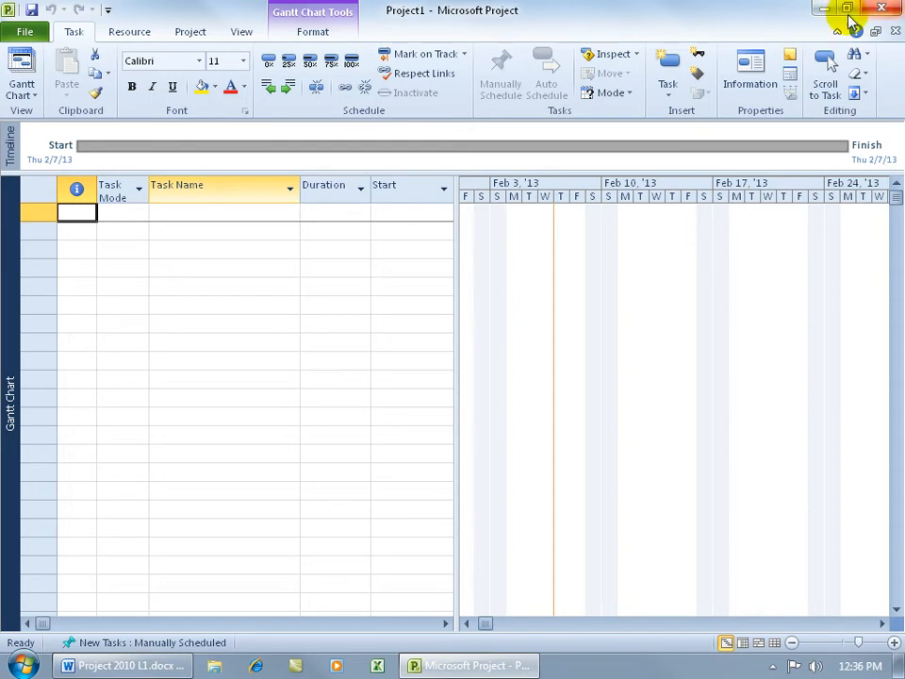
{"action": "mouse_move", "coordinate": [772, 21]}
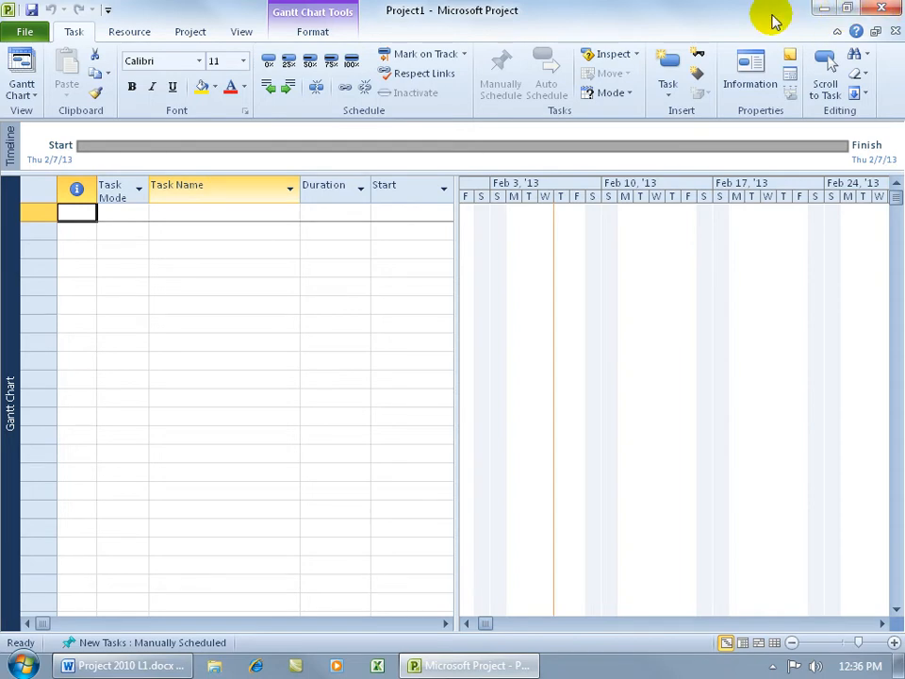
{"action": "mouse_move", "coordinate": [686, 19]}
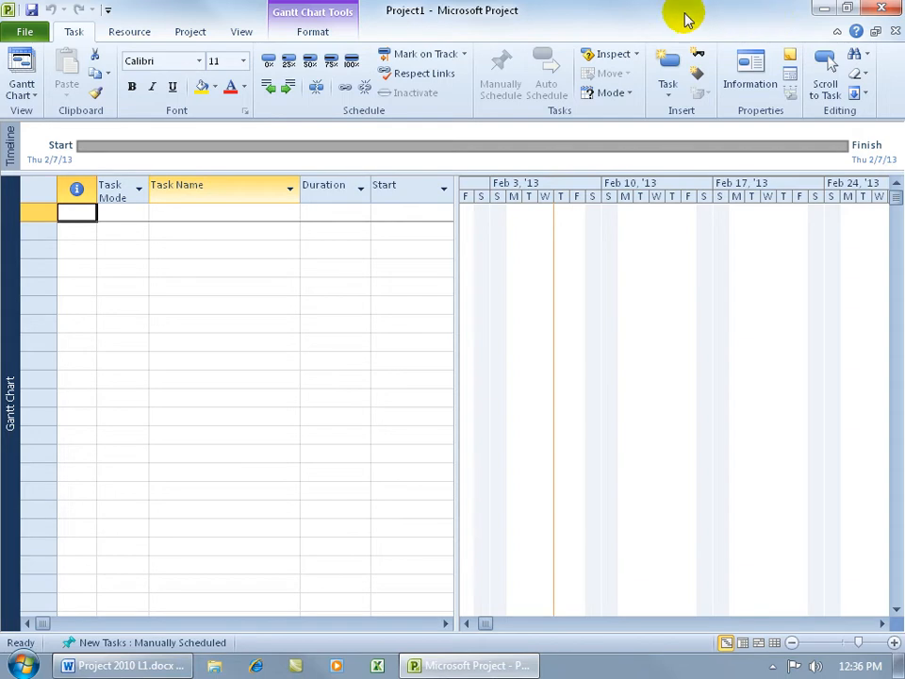
{"action": "mouse_move", "coordinate": [212, 110]}
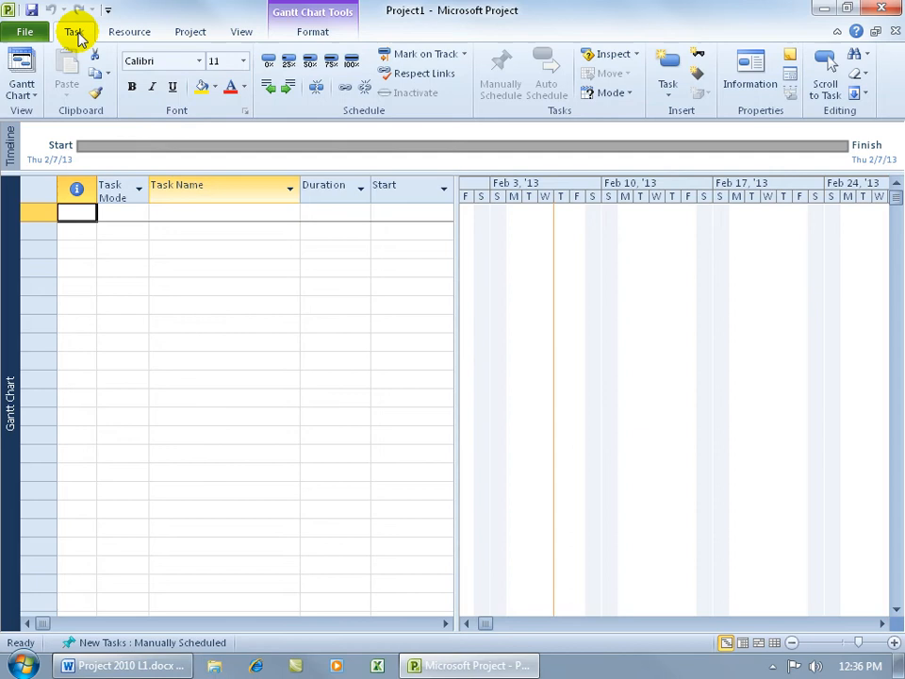
Browse the Resource, Project, View and Format ribbon tabs, ending back on Resource
{"action": "left_click", "coordinate": [129, 32]}
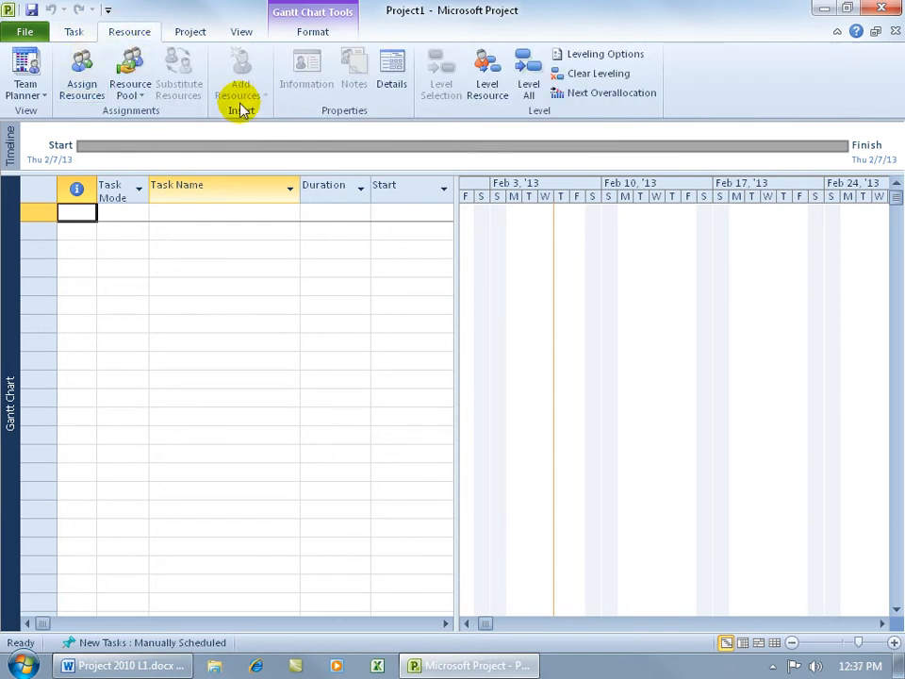
{"action": "left_click", "coordinate": [189, 31]}
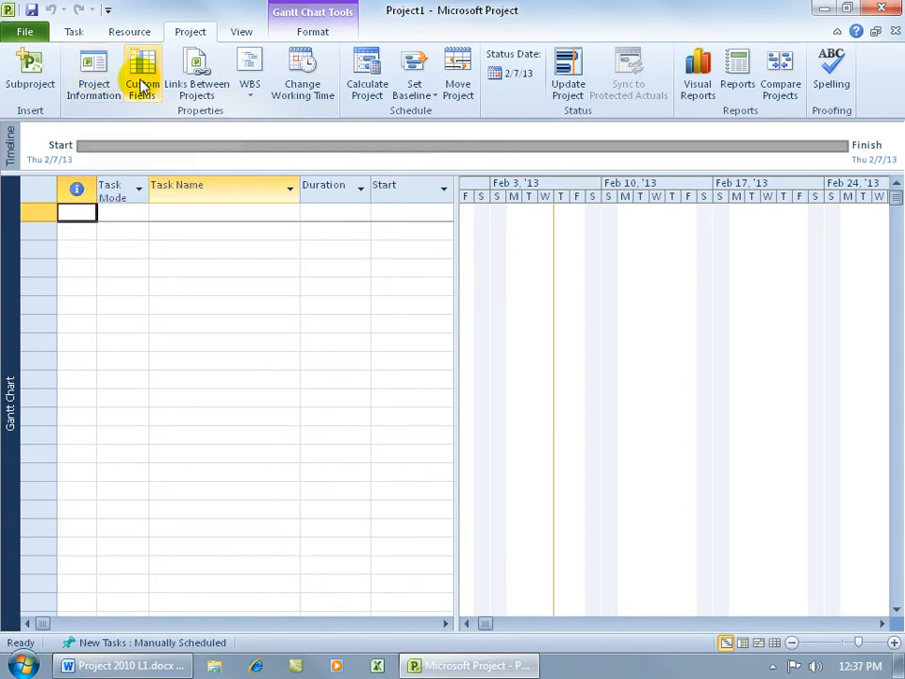
{"action": "left_click", "coordinate": [241, 31]}
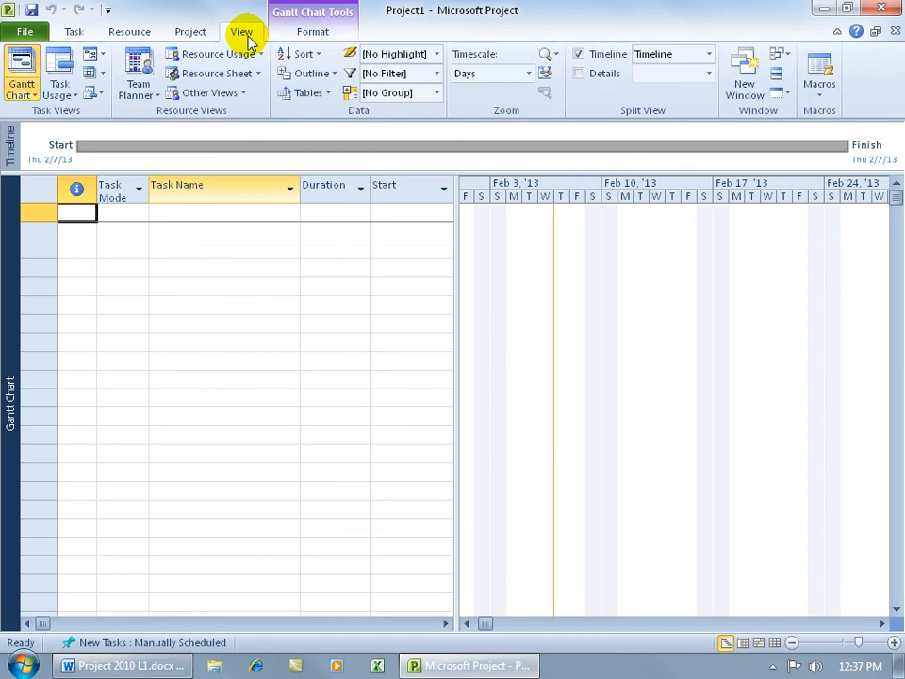
{"action": "left_click", "coordinate": [312, 31]}
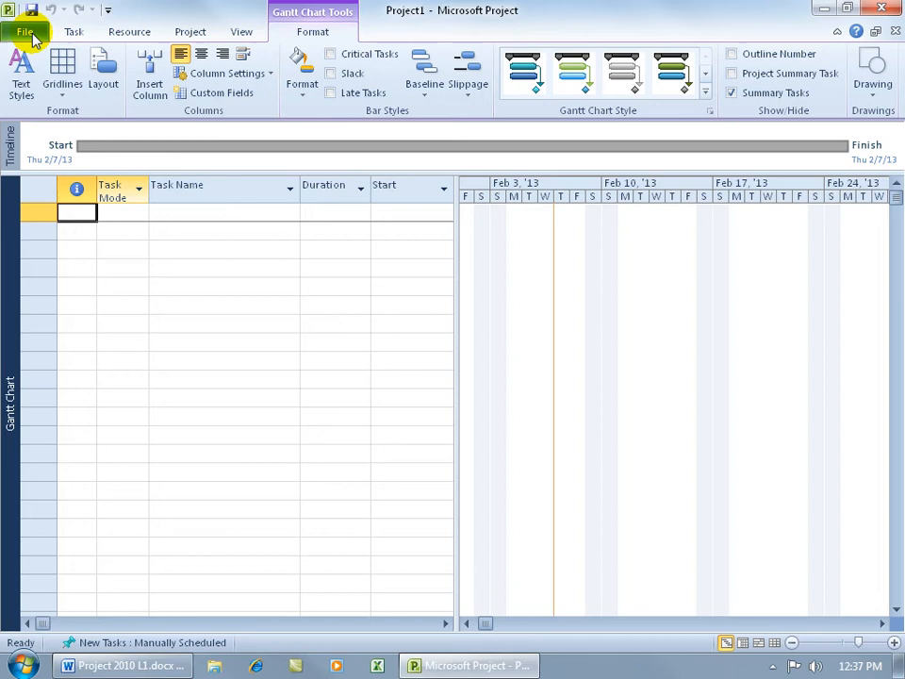
{"action": "left_click", "coordinate": [130, 31]}
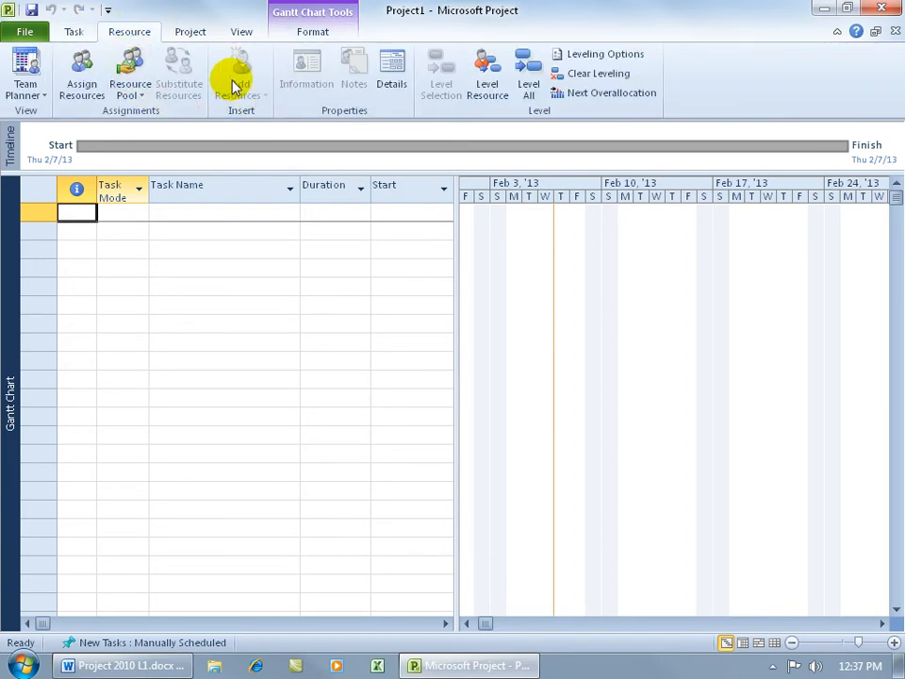
{"action": "left_click", "coordinate": [24, 31]}
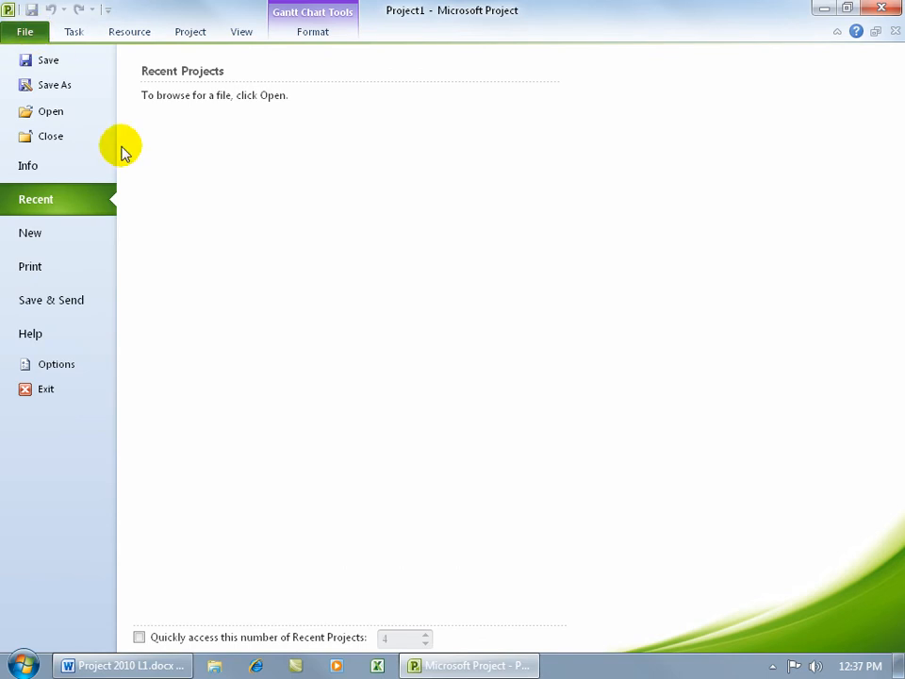
{"action": "mouse_move", "coordinate": [605, 149]}
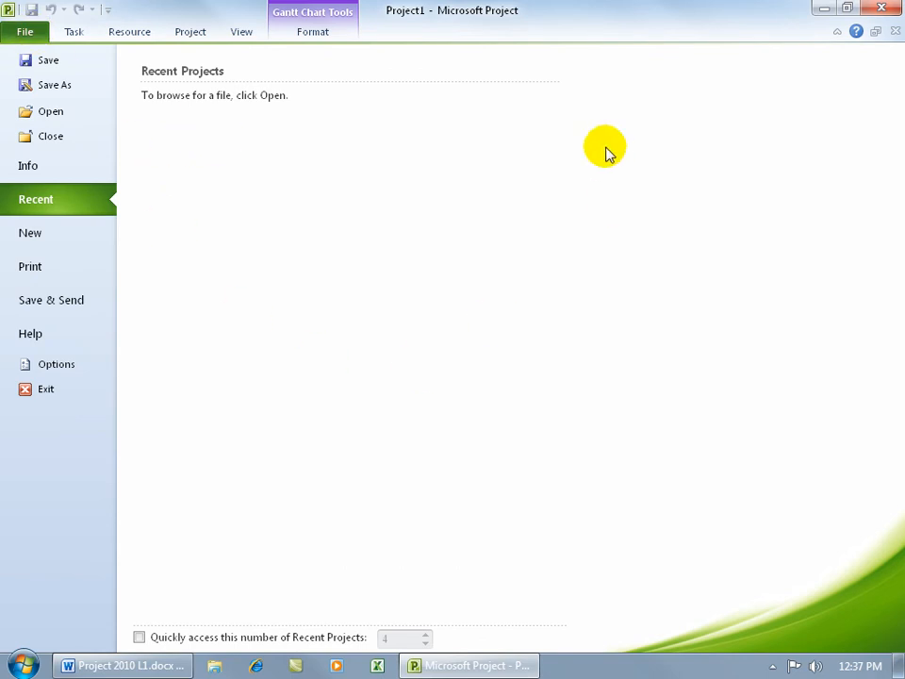
{"action": "mouse_move", "coordinate": [301, 231]}
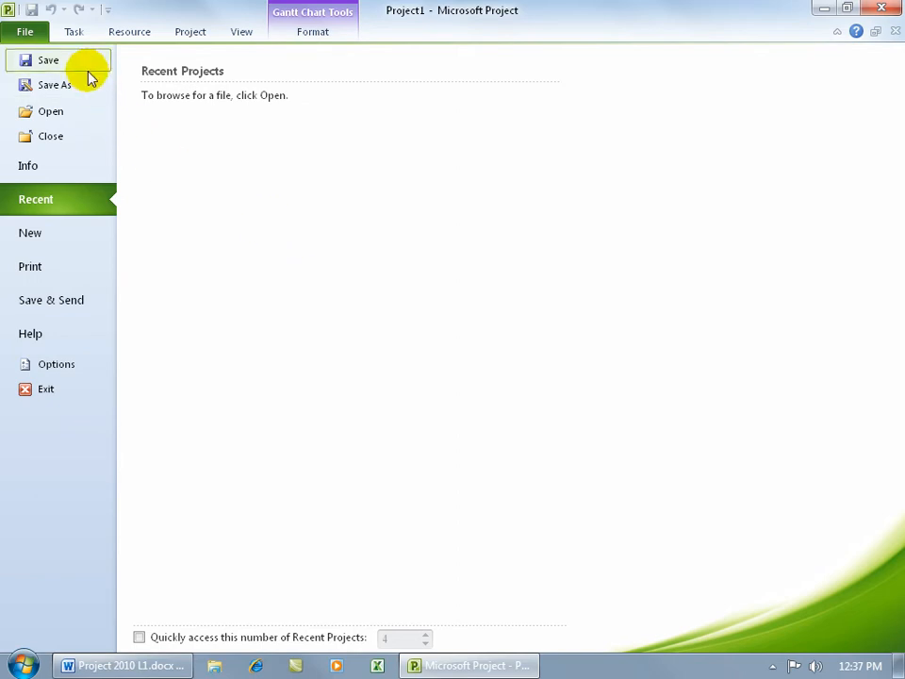
{"action": "mouse_move", "coordinate": [42, 14]}
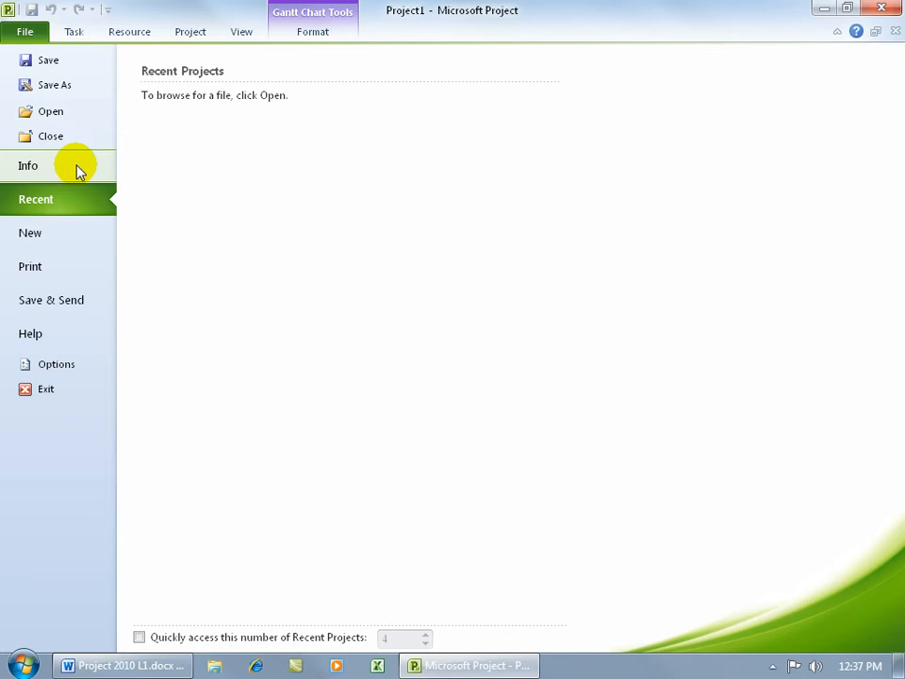
{"action": "mouse_move", "coordinate": [80, 266]}
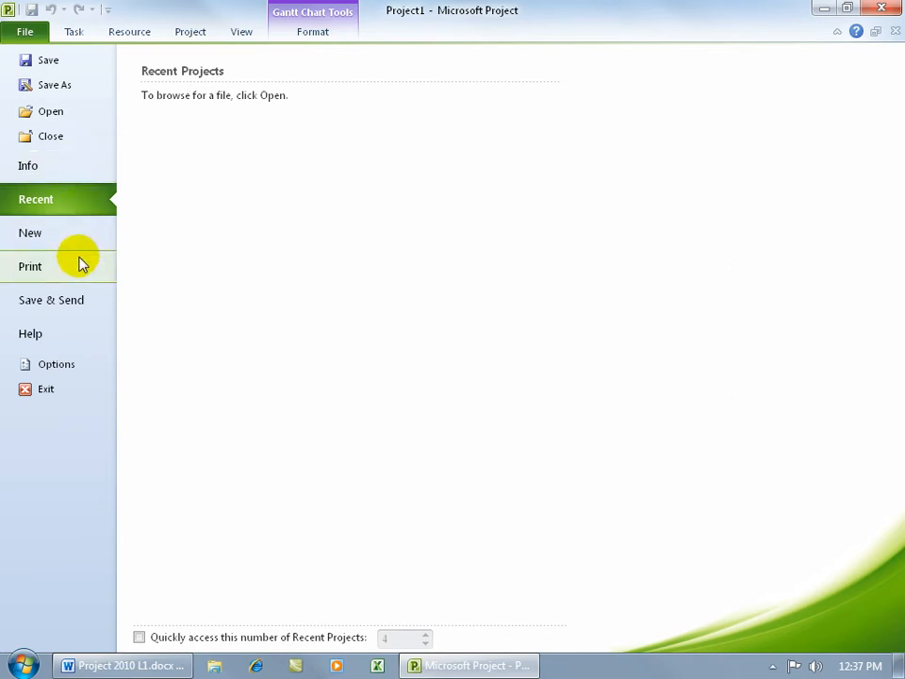
{"action": "left_click", "coordinate": [56, 364]}
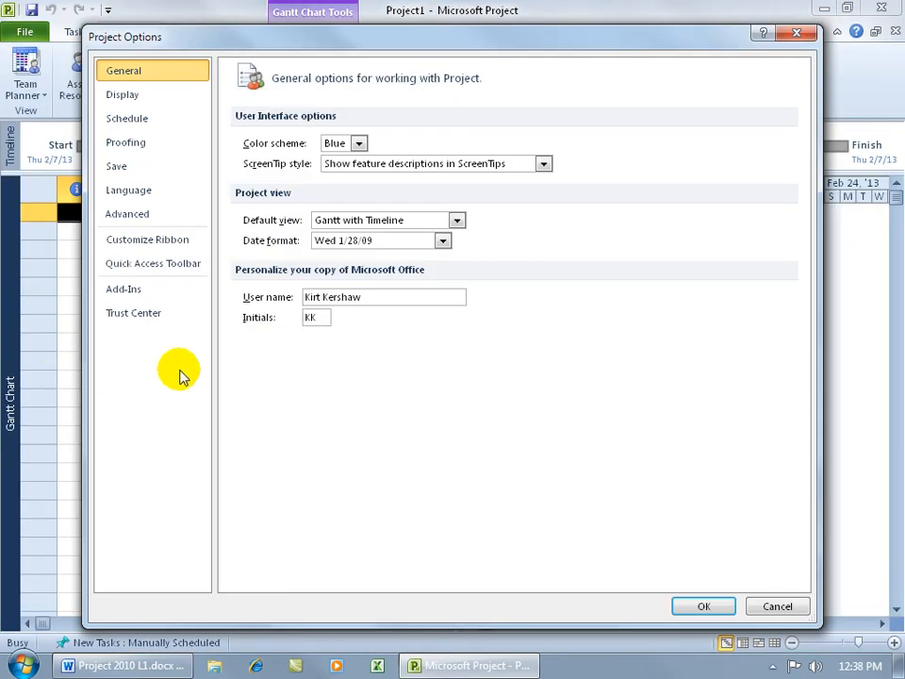
{"action": "mouse_move", "coordinate": [127, 117]}
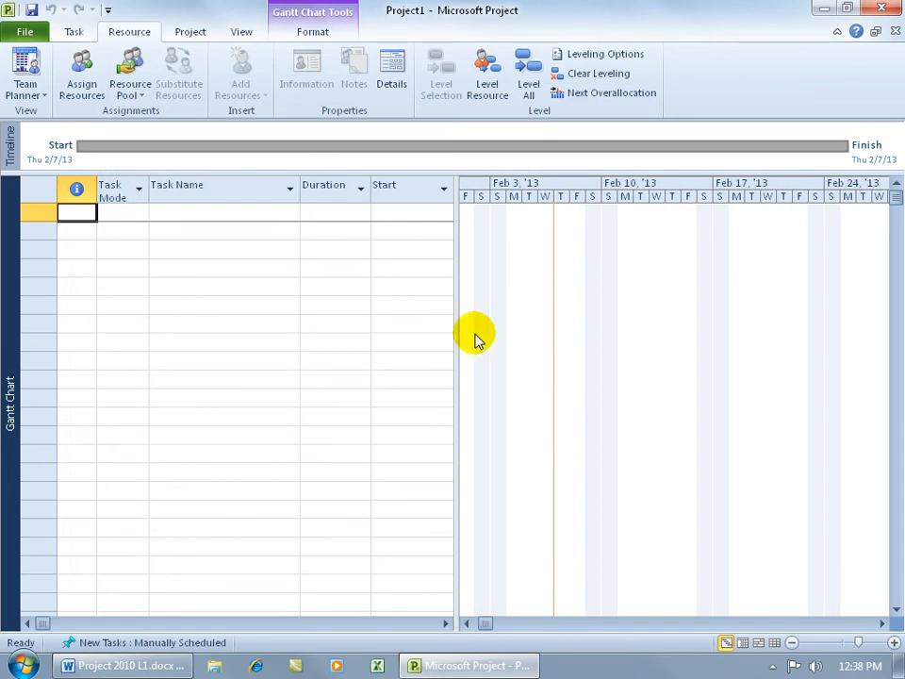
Alternate between the File backstage, Task and Project tabs, finishing on the Task tab
{"action": "left_click", "coordinate": [24, 31]}
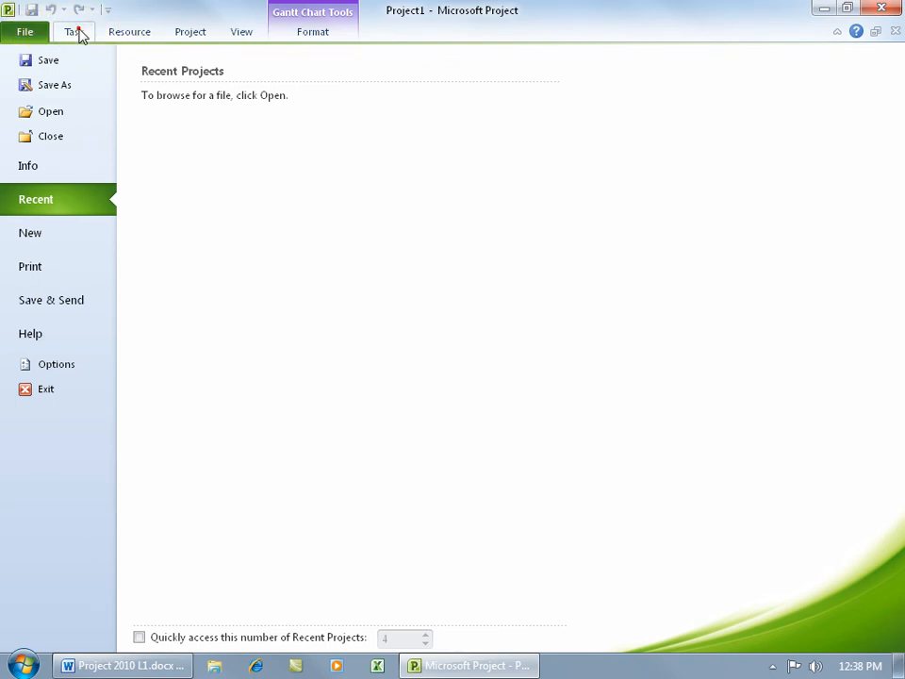
{"action": "left_click", "coordinate": [74, 31]}
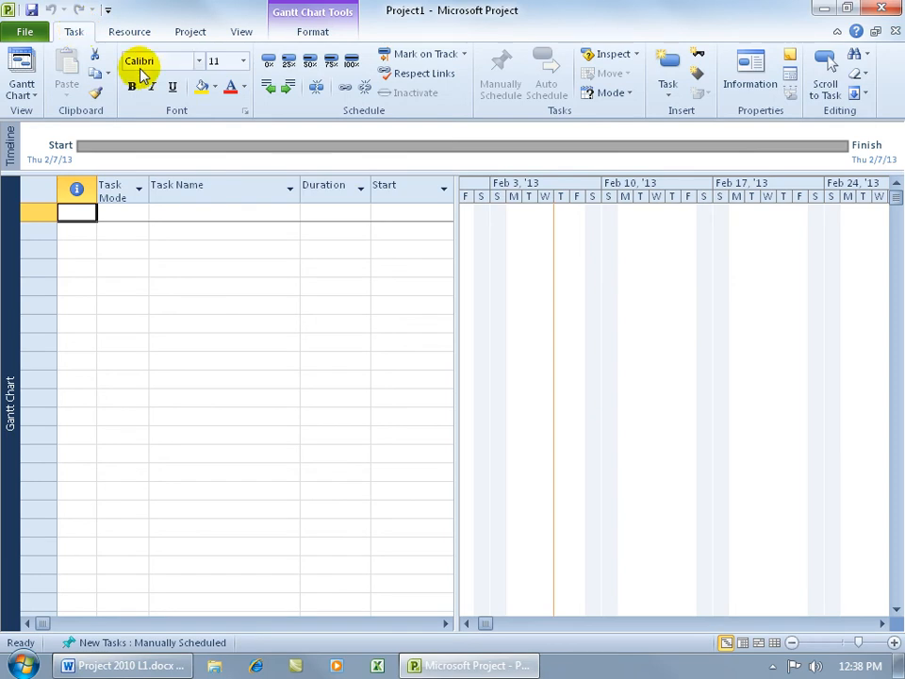
{"action": "left_click", "coordinate": [24, 31]}
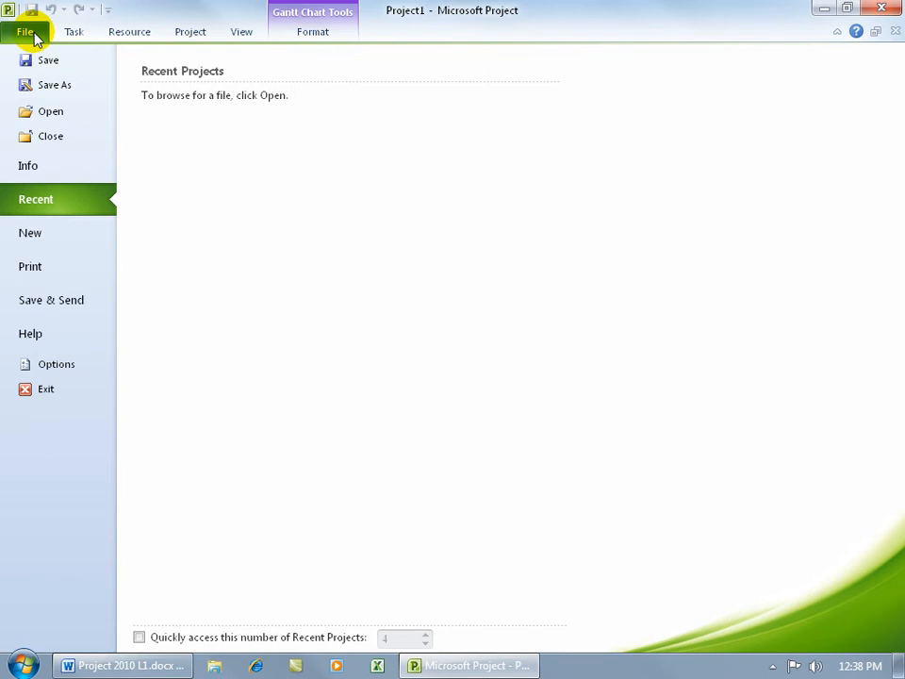
{"action": "left_click", "coordinate": [74, 32]}
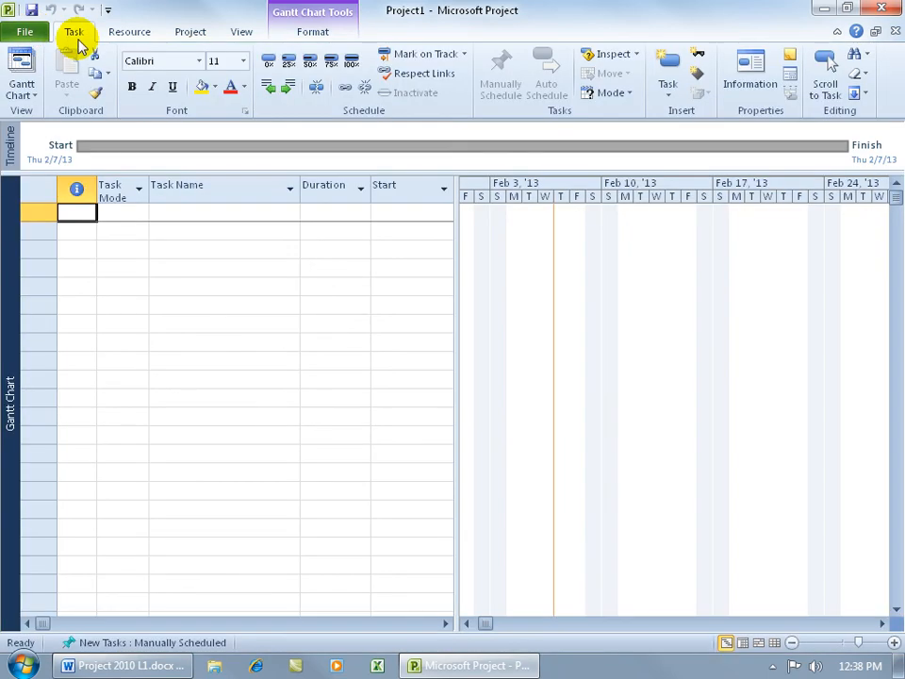
{"action": "left_click", "coordinate": [190, 31]}
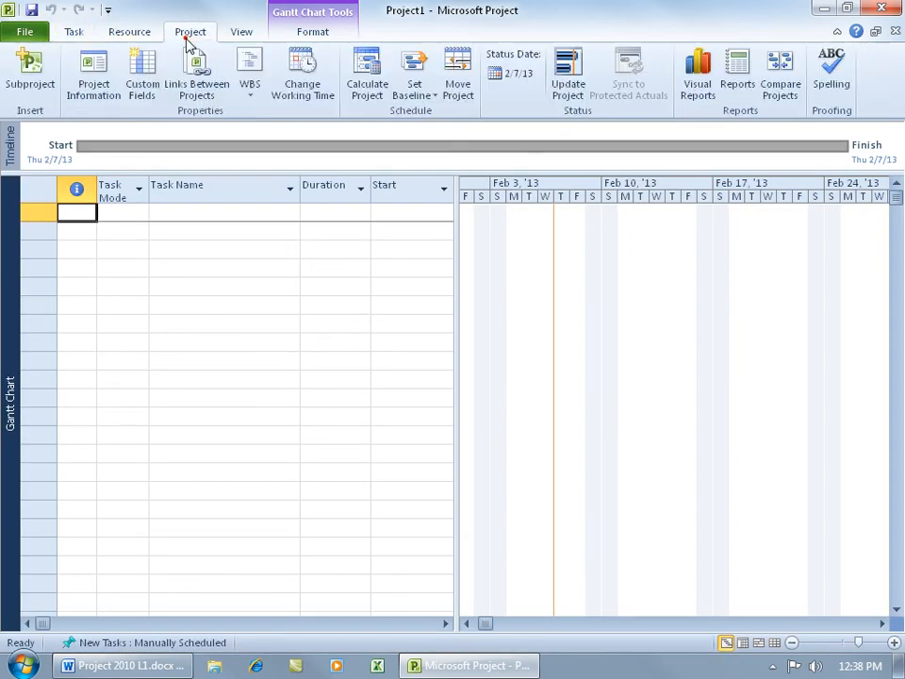
{"action": "left_click", "coordinate": [25, 31]}
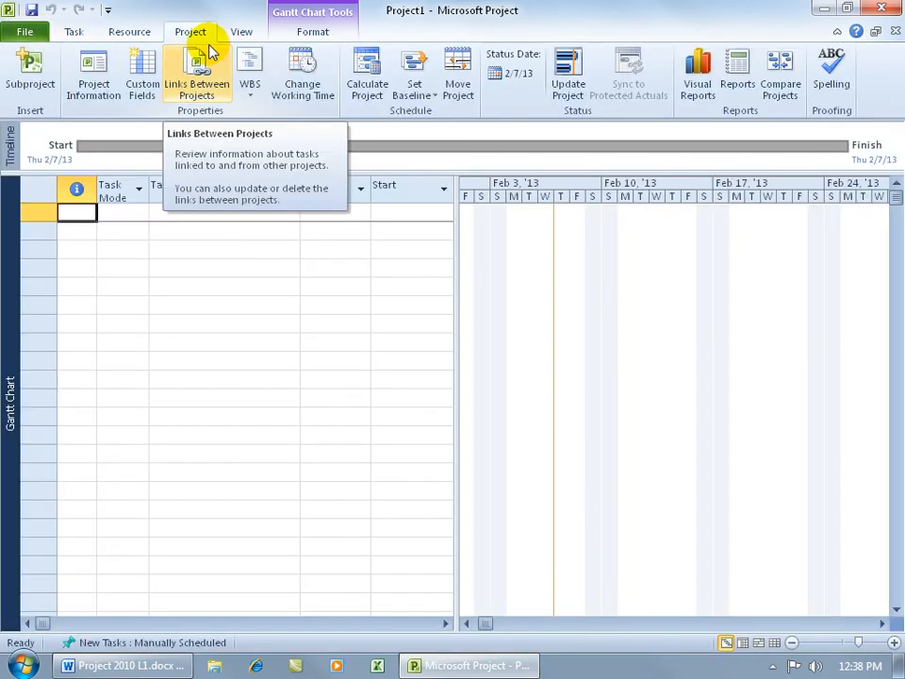
{"action": "left_click", "coordinate": [73, 31]}
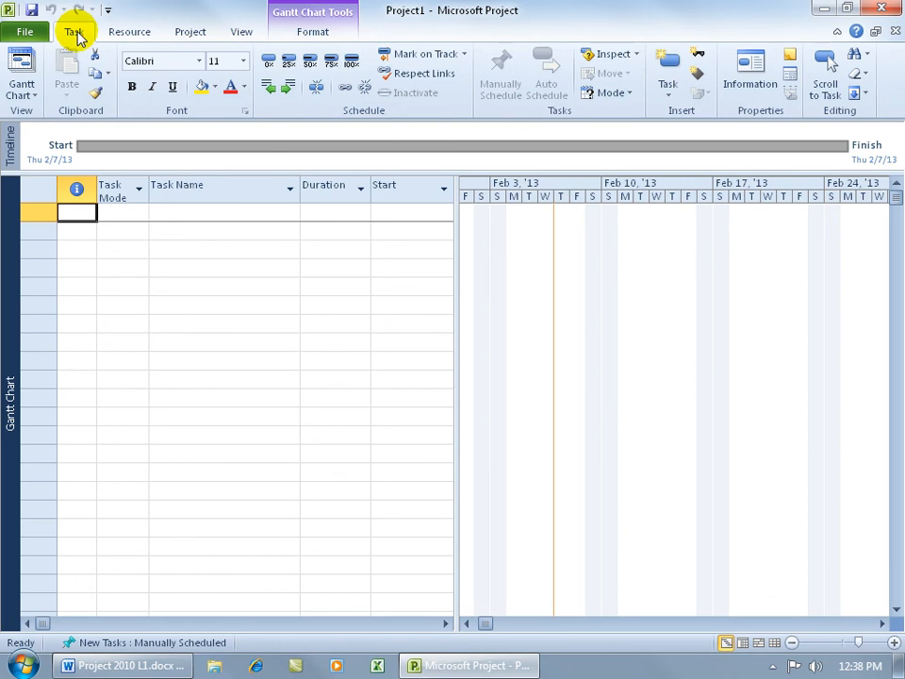
{"action": "mouse_move", "coordinate": [102, 153]}
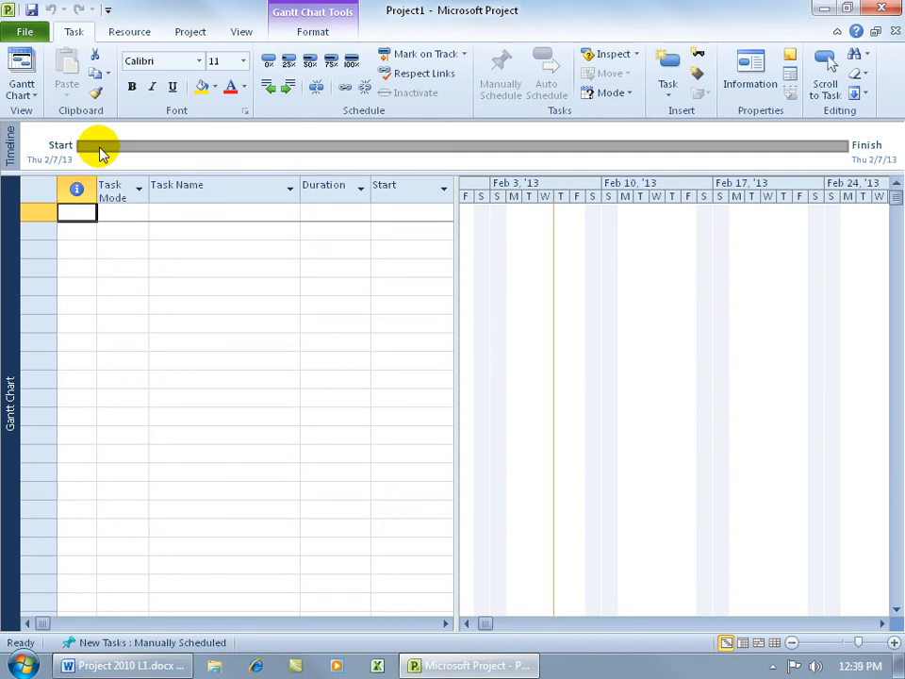
{"action": "mouse_move", "coordinate": [172, 156]}
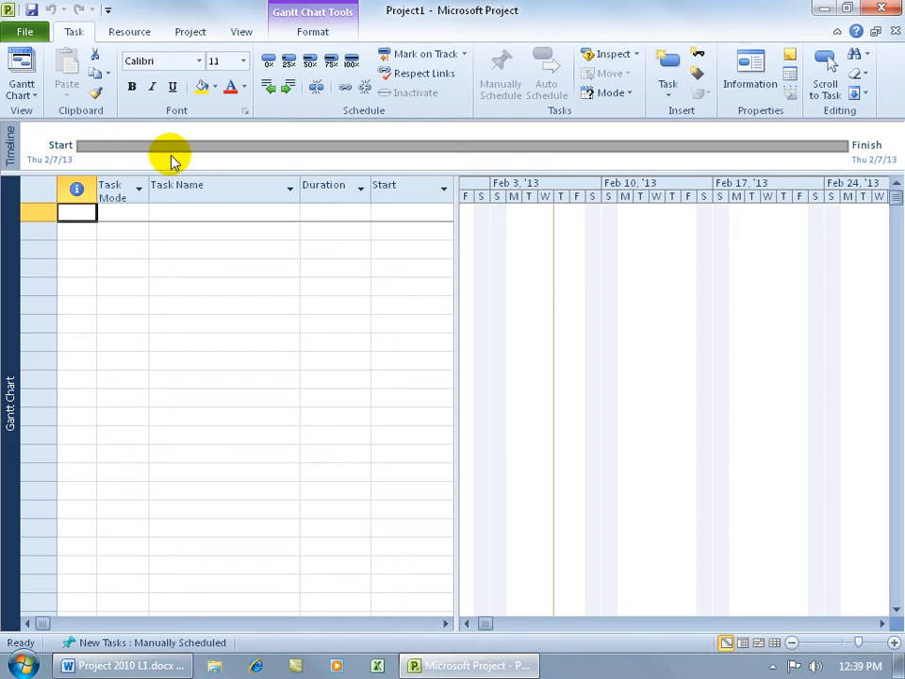
{"action": "mouse_move", "coordinate": [108, 156]}
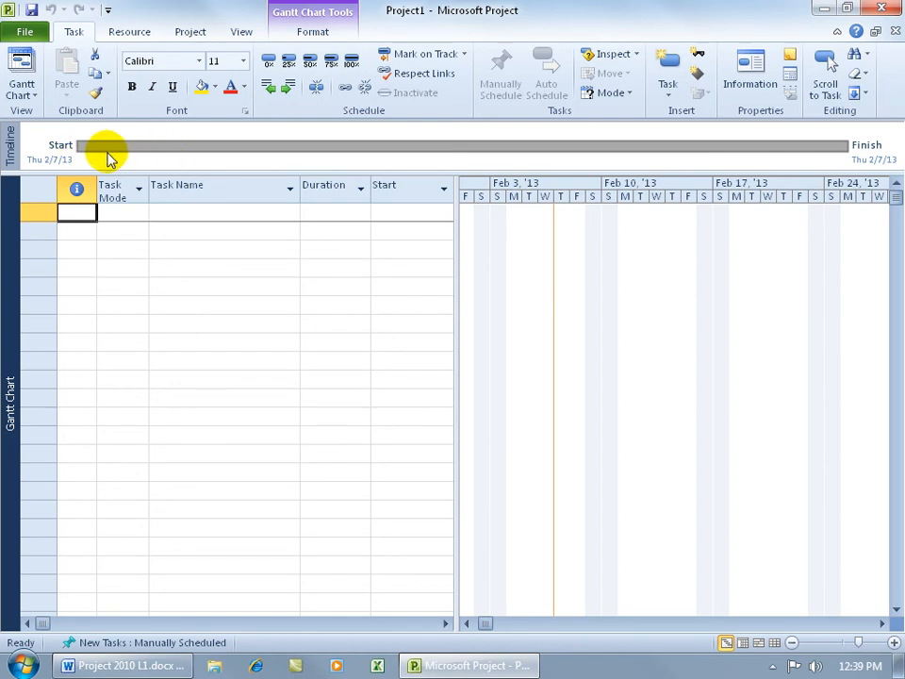
{"action": "mouse_move", "coordinate": [366, 160]}
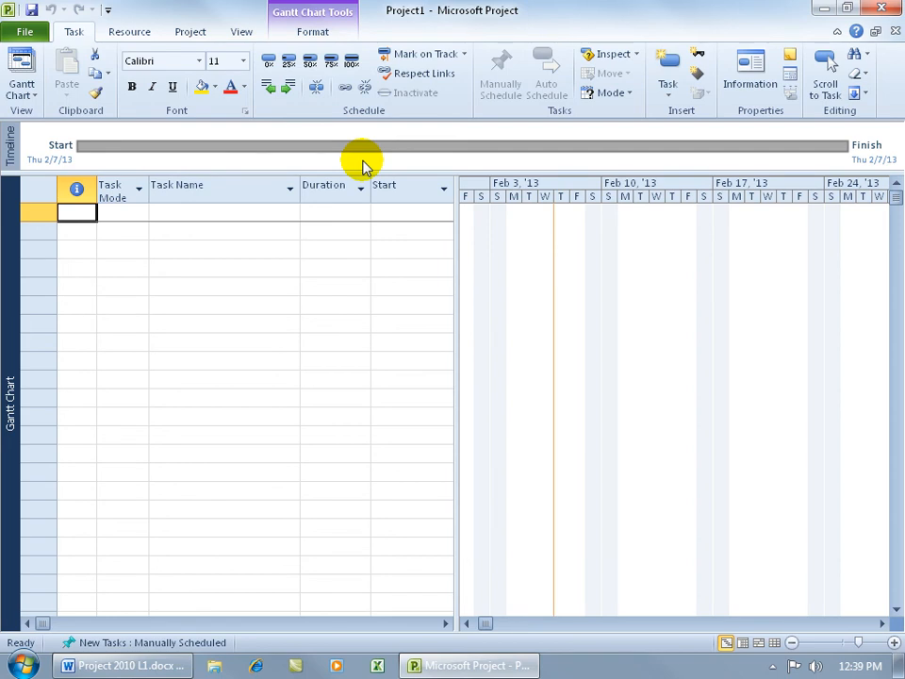
{"action": "mouse_move", "coordinate": [510, 312]}
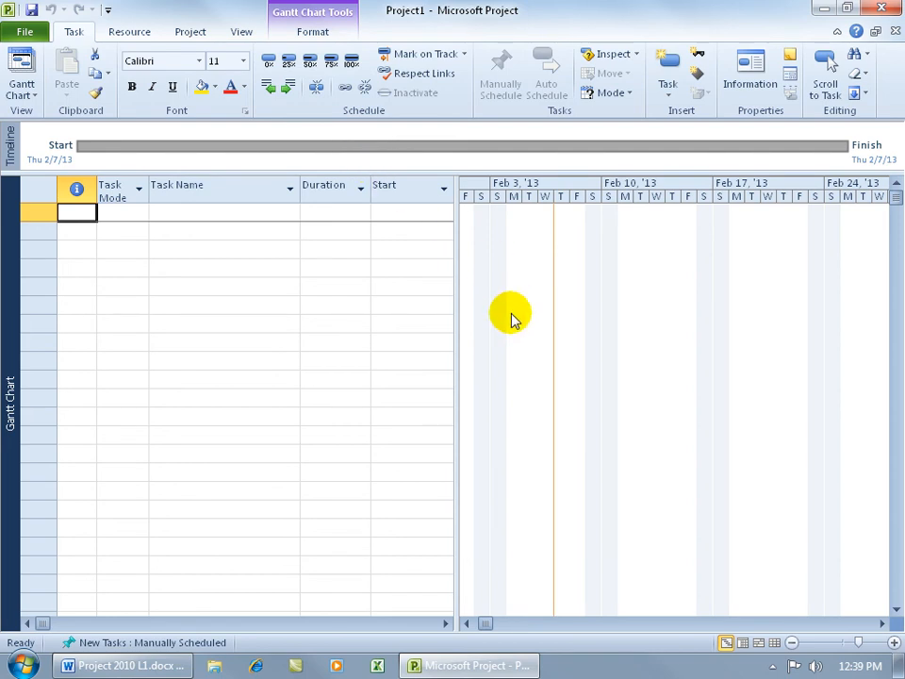
{"action": "mouse_move", "coordinate": [350, 313]}
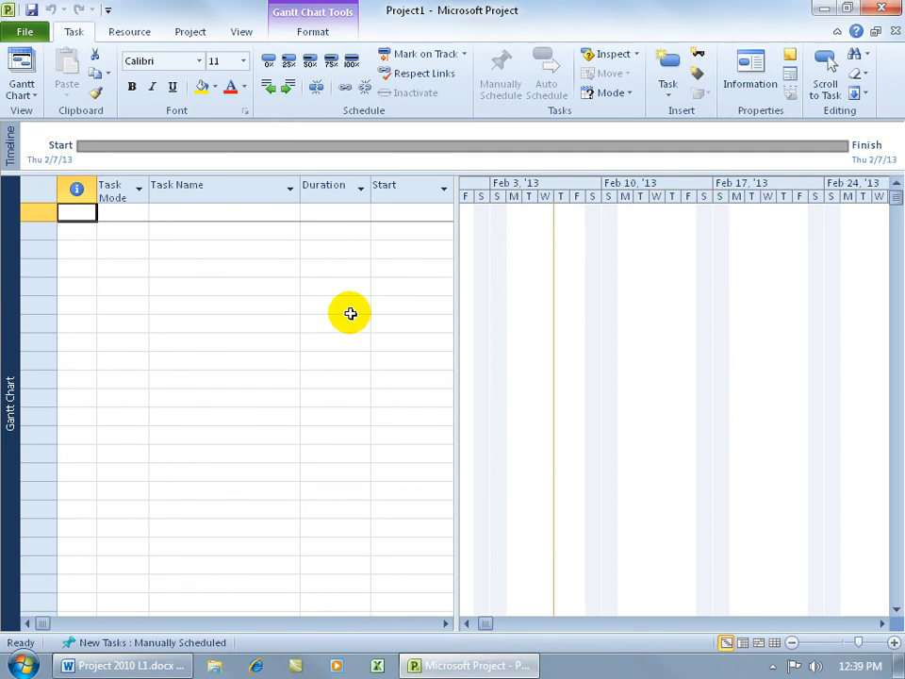
{"action": "mouse_move", "coordinate": [28, 417]}
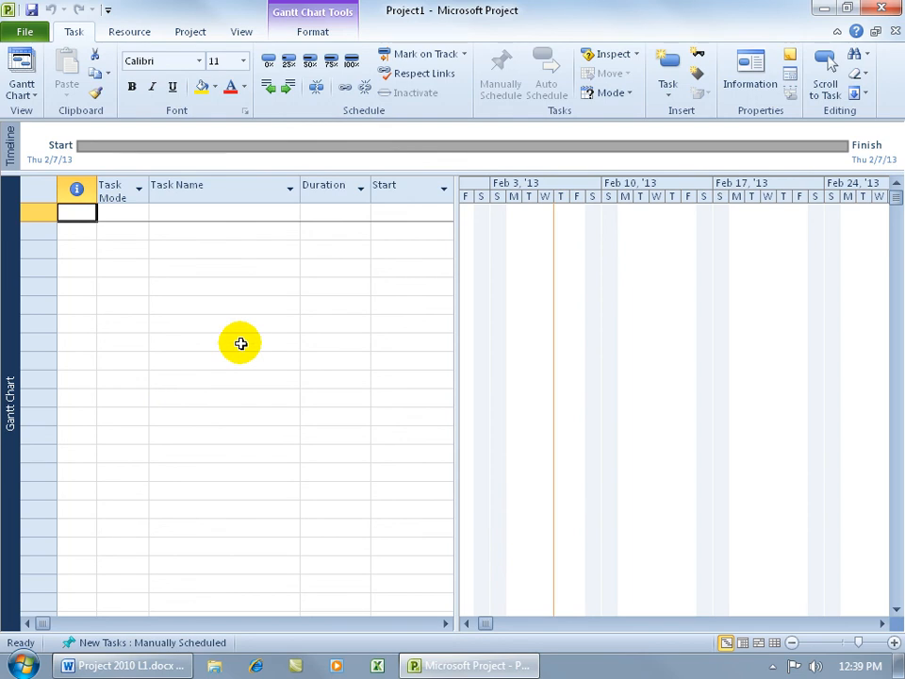
{"action": "mouse_move", "coordinate": [462, 382]}
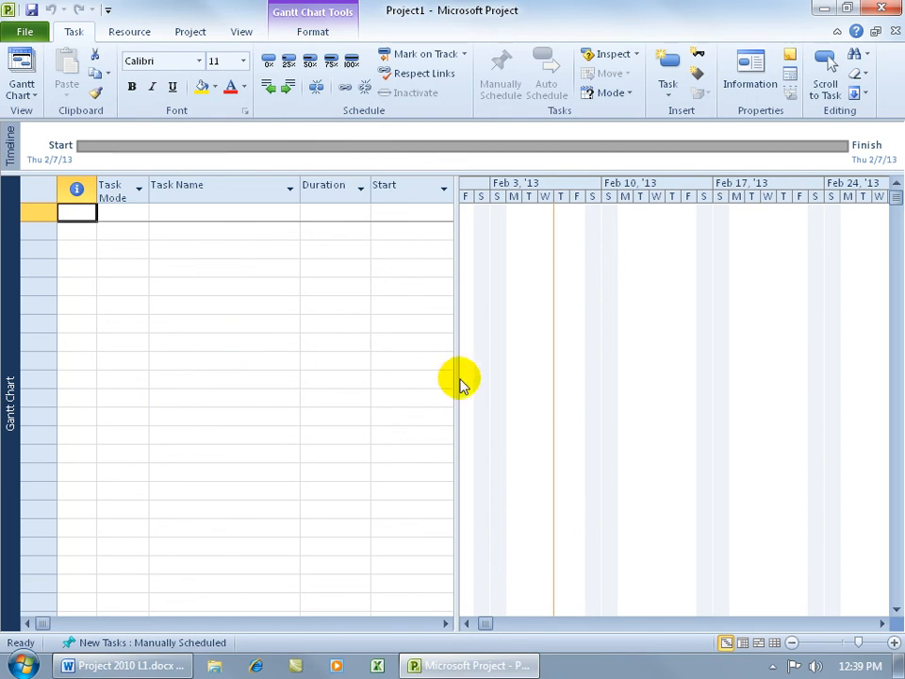
{"action": "mouse_move", "coordinate": [676, 341]}
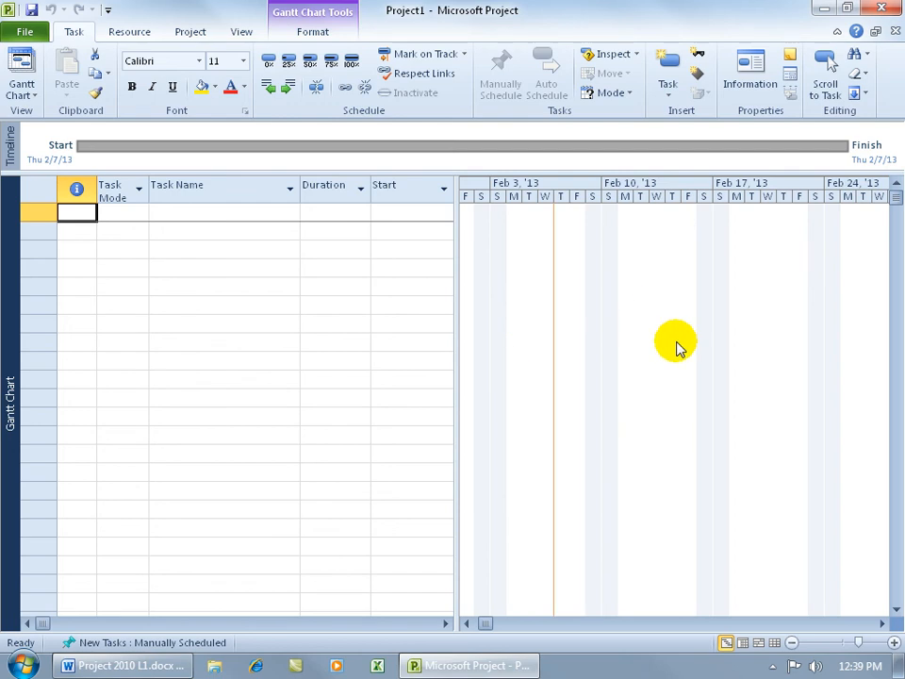
{"action": "mouse_move", "coordinate": [254, 309]}
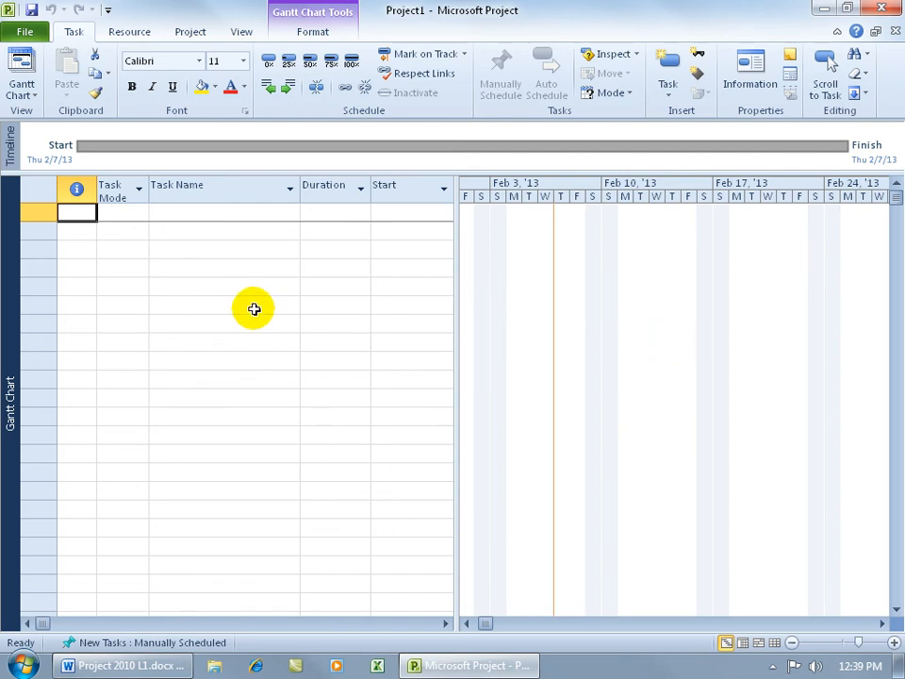
{"action": "mouse_move", "coordinate": [220, 211]}
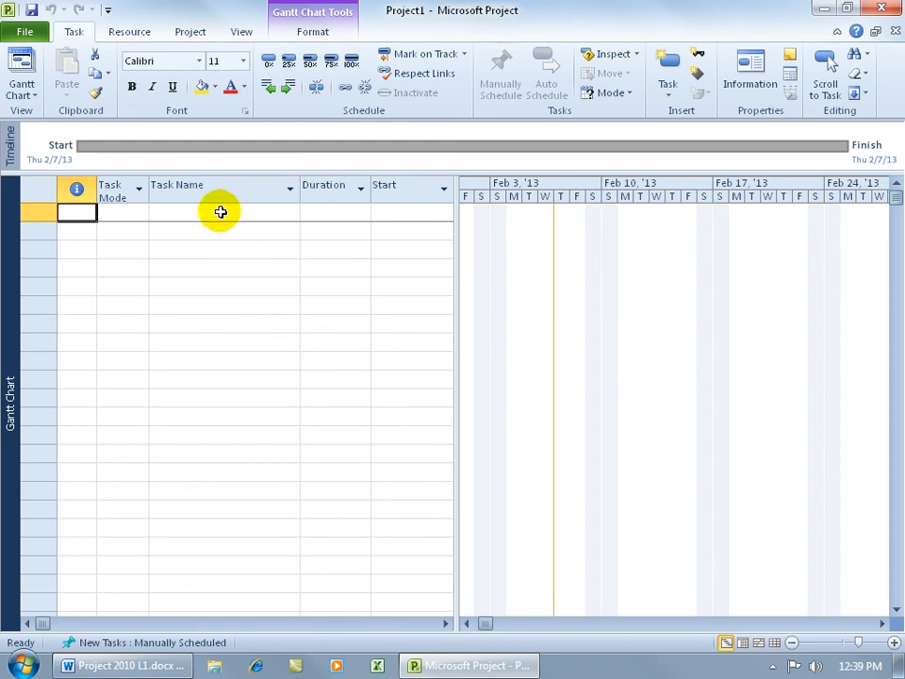
{"action": "left_click", "coordinate": [224, 212]}
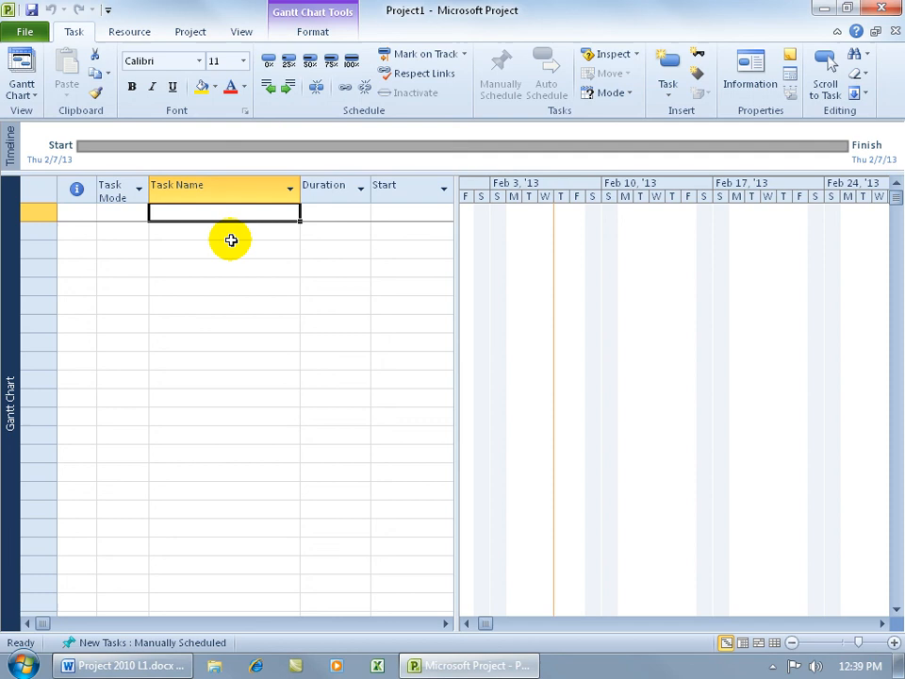
{"action": "mouse_move", "coordinate": [397, 208]}
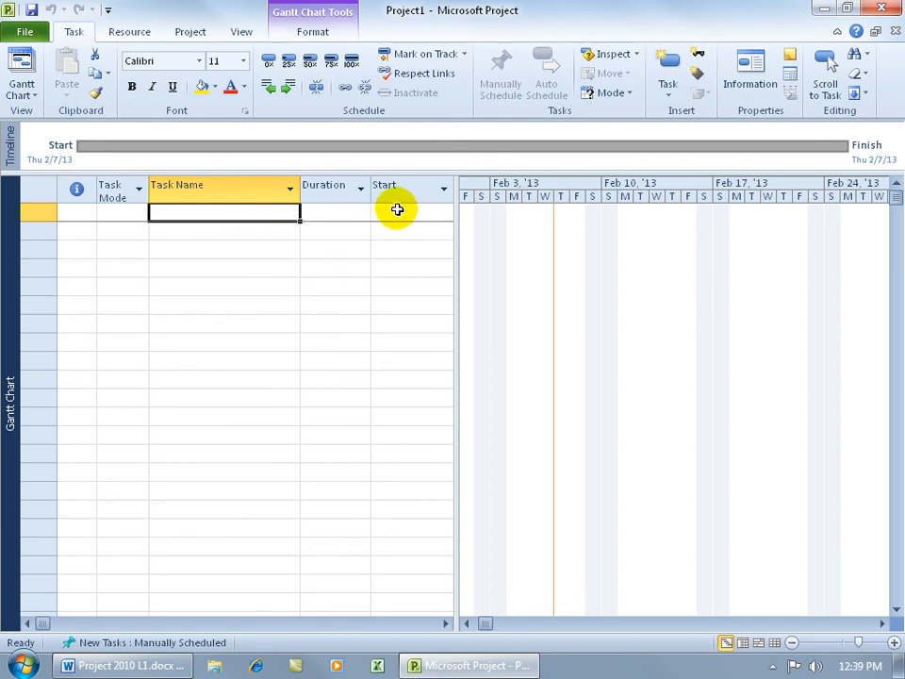
{"action": "mouse_move", "coordinate": [349, 209]}
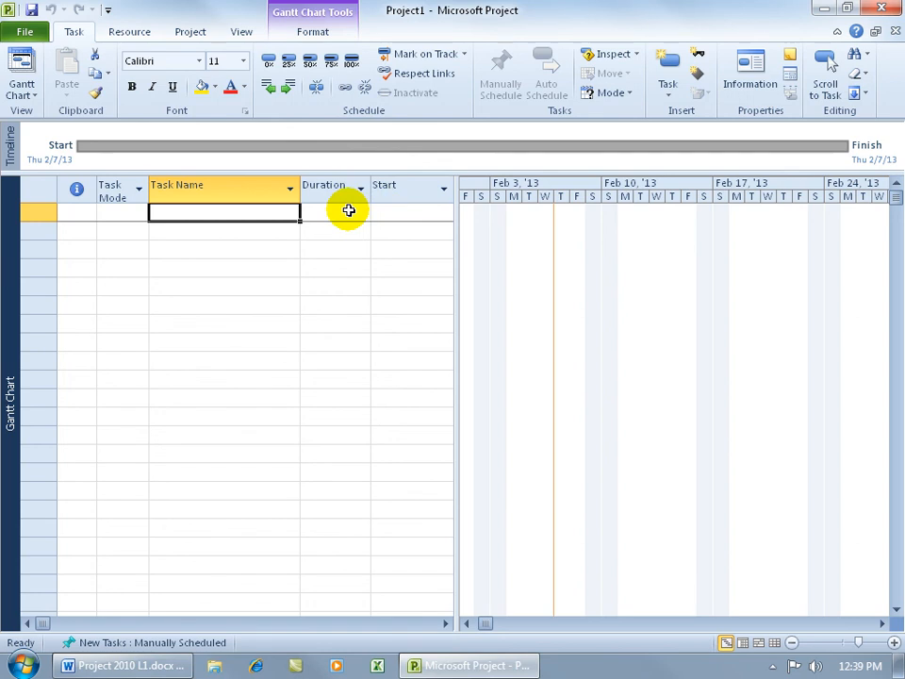
{"action": "mouse_move", "coordinate": [506, 228]}
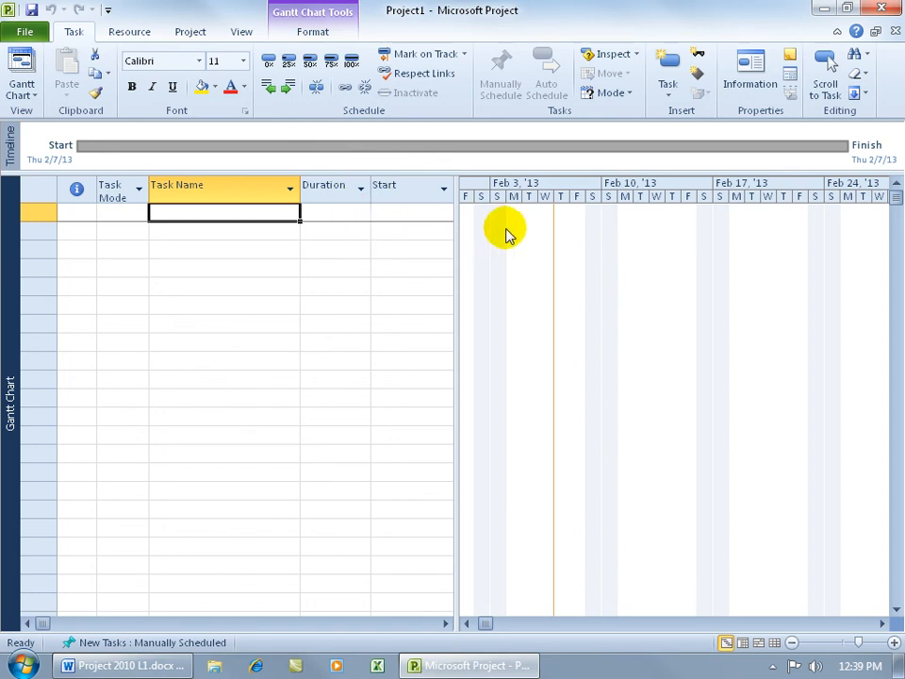
{"action": "mouse_move", "coordinate": [501, 226]}
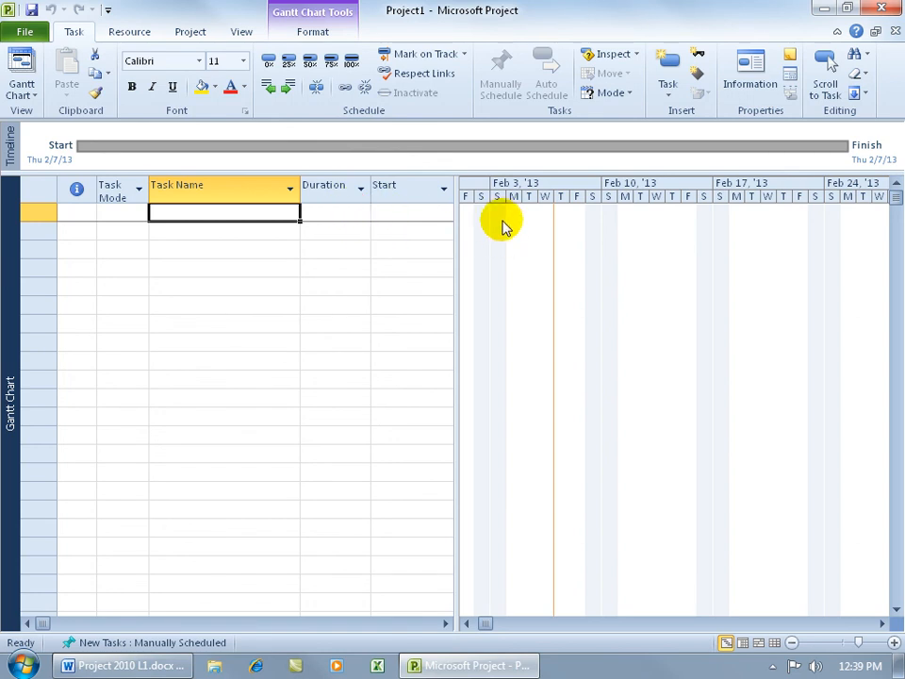
{"action": "mouse_move", "coordinate": [509, 234]}
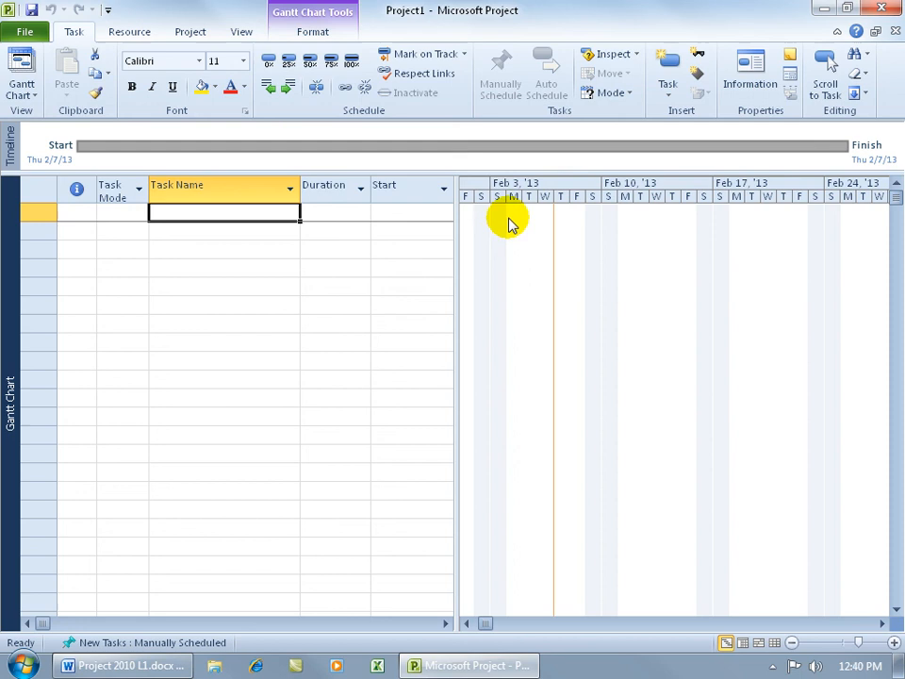
{"action": "mouse_move", "coordinate": [808, 224]}
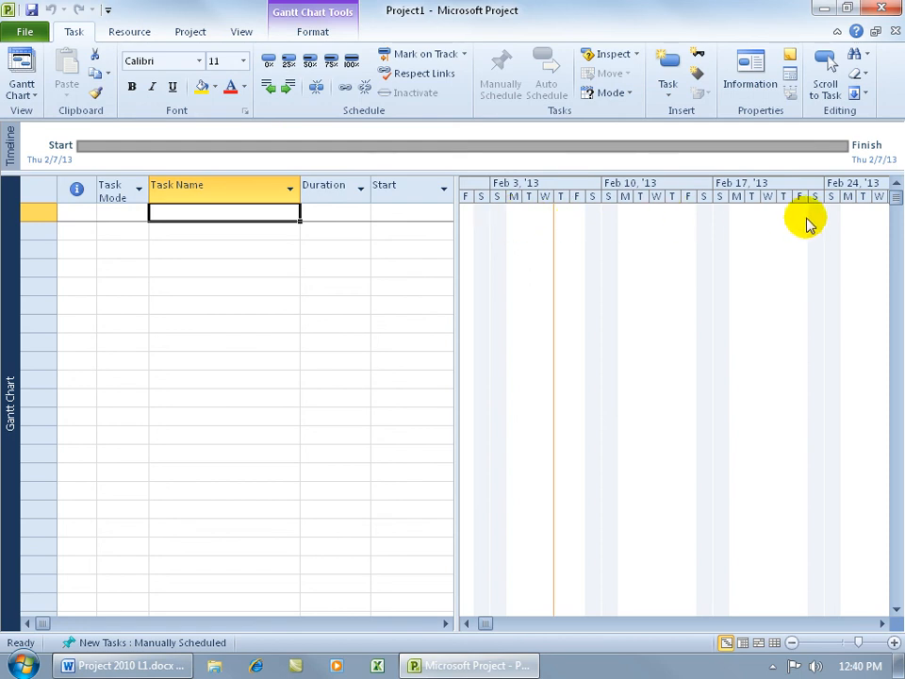
{"action": "mouse_move", "coordinate": [721, 200]}
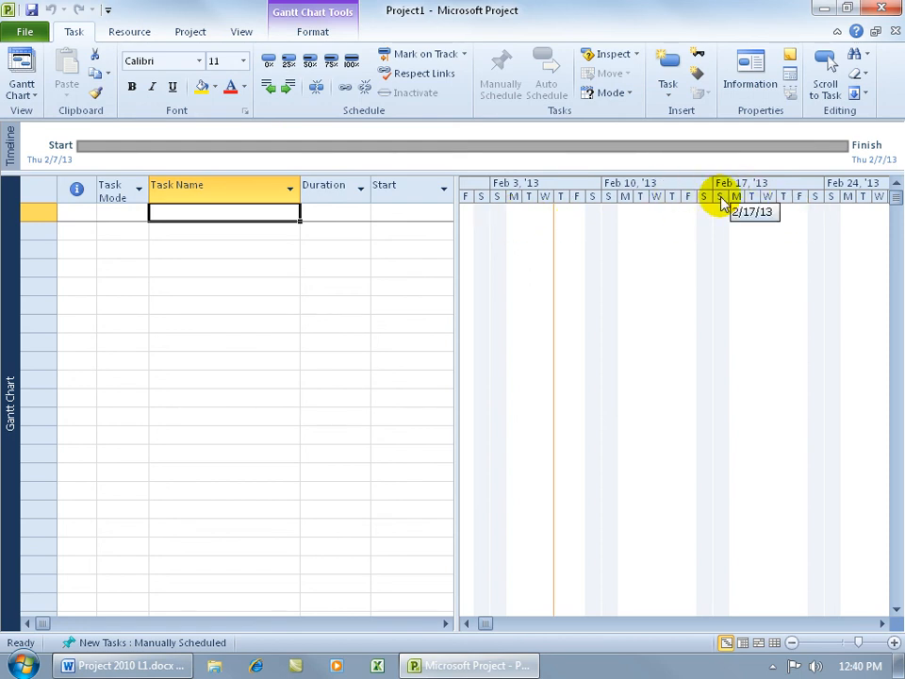
{"action": "mouse_move", "coordinate": [558, 145]}
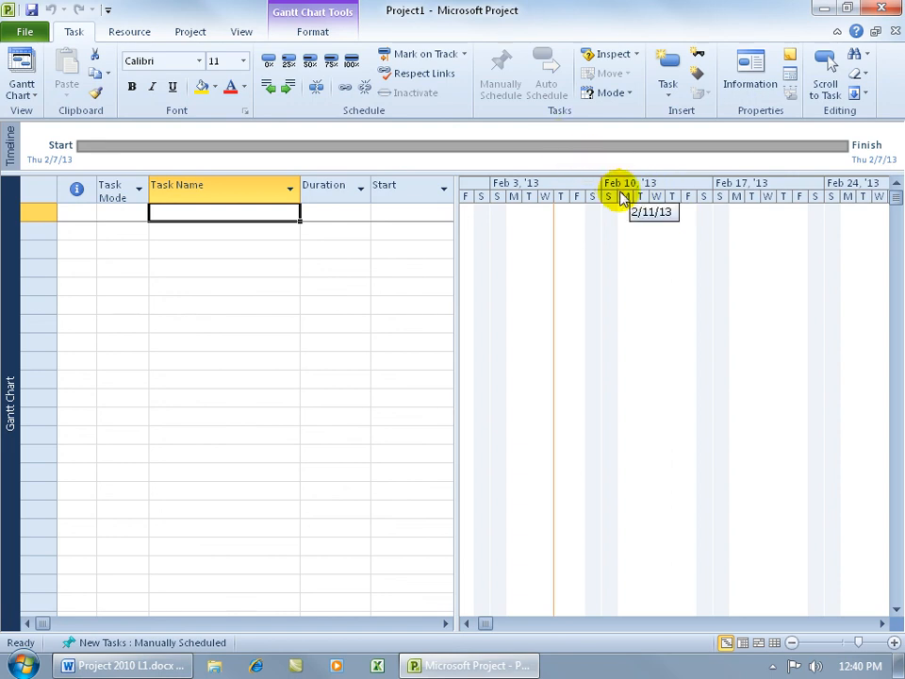
{"action": "mouse_move", "coordinate": [718, 272]}
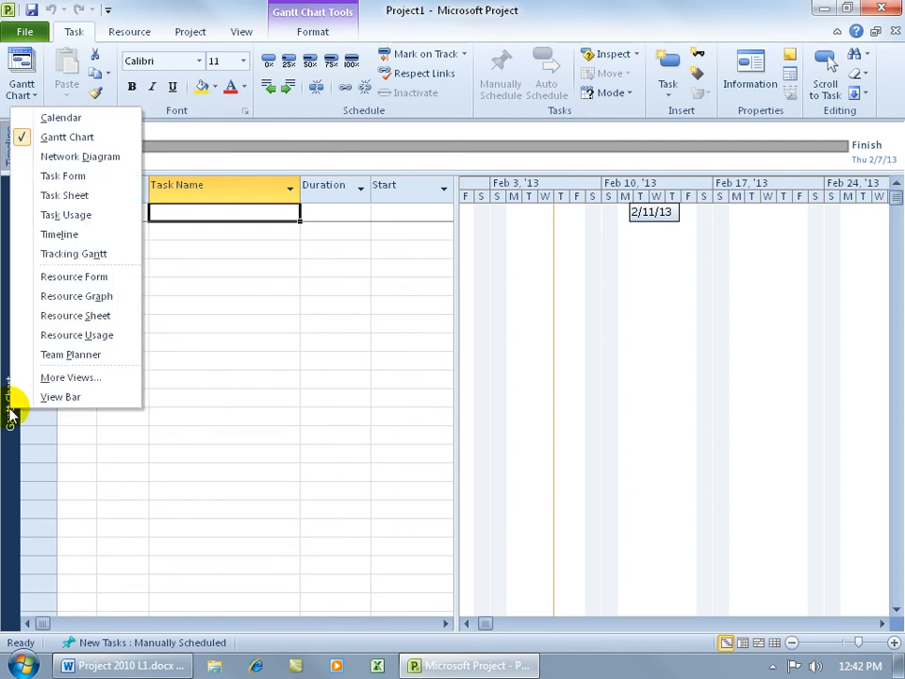
{"action": "mouse_move", "coordinate": [83, 296]}
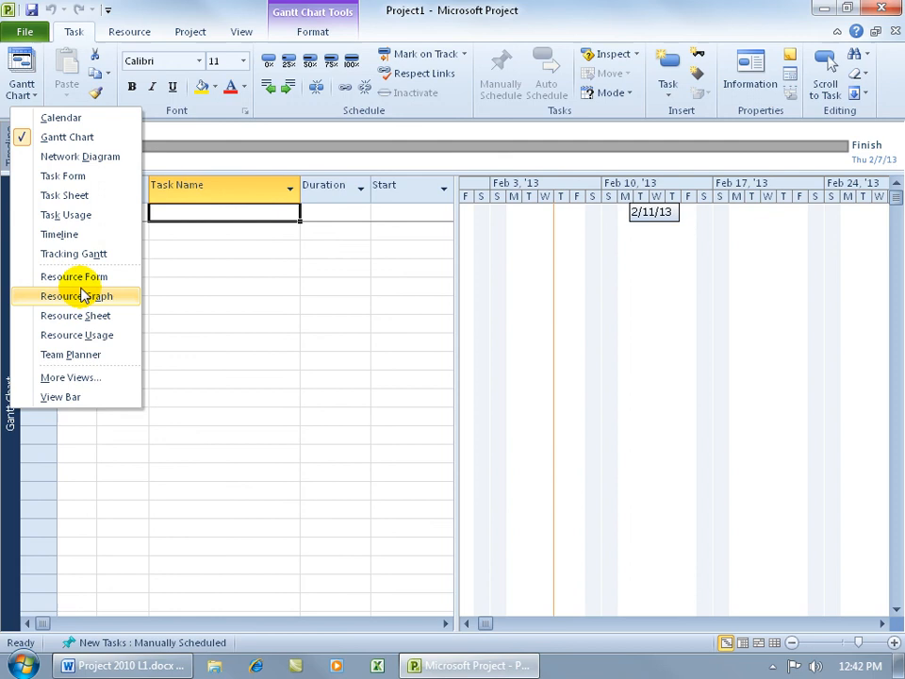
{"action": "mouse_move", "coordinate": [67, 137]}
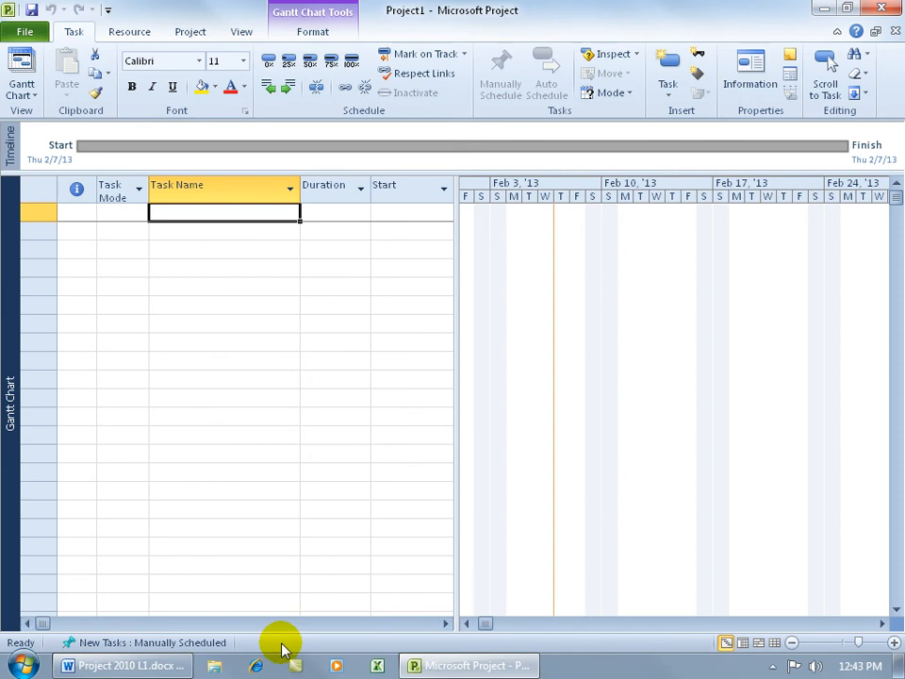
Preview the Customize Status Bar menu, then open the New Tasks scheduling mode options
{"action": "right_click", "coordinate": [282, 641]}
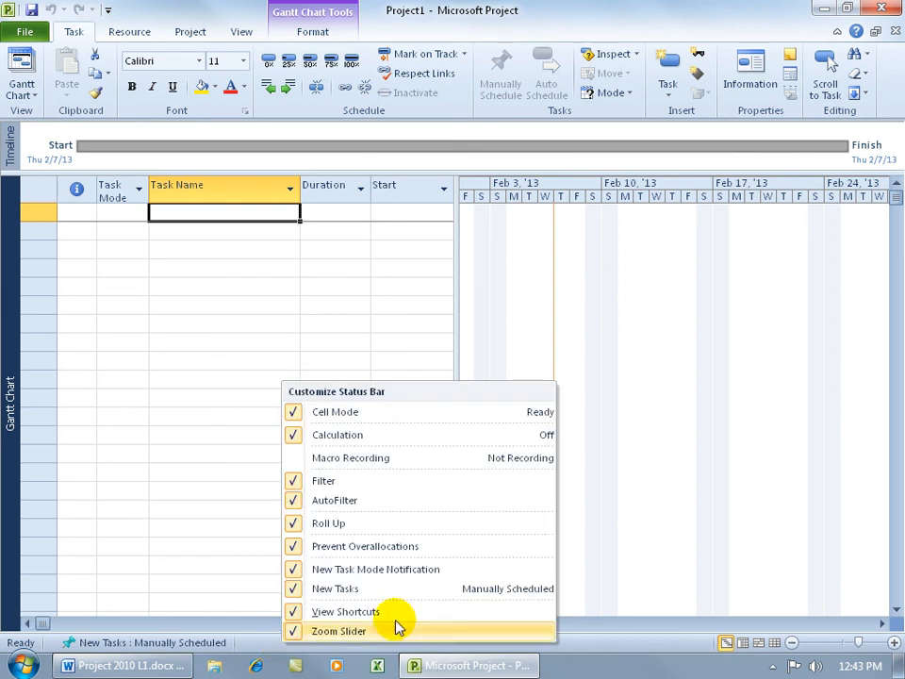
{"action": "left_click", "coordinate": [339, 631]}
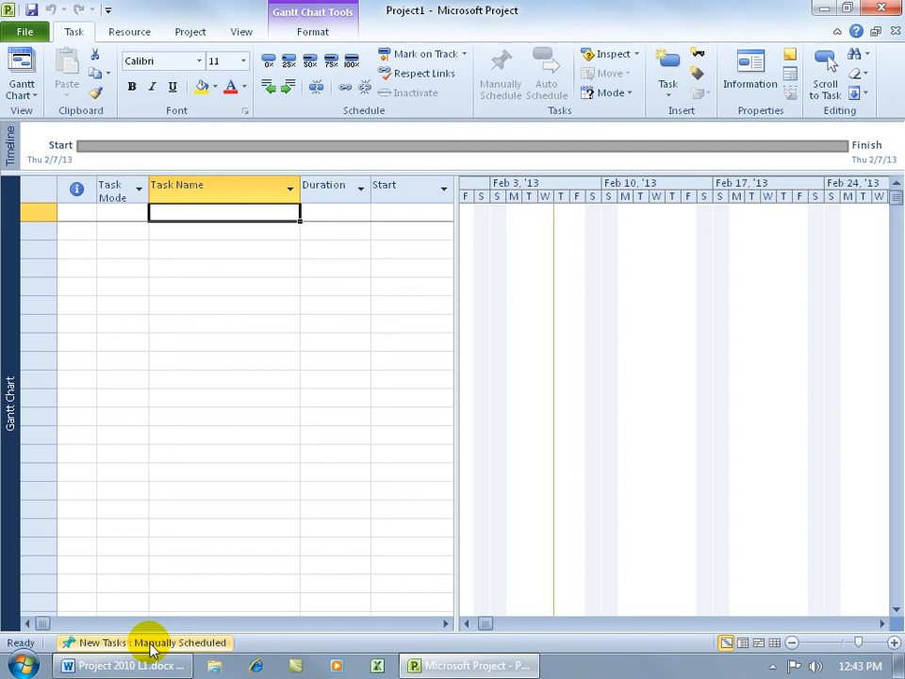
{"action": "left_click", "coordinate": [146, 642]}
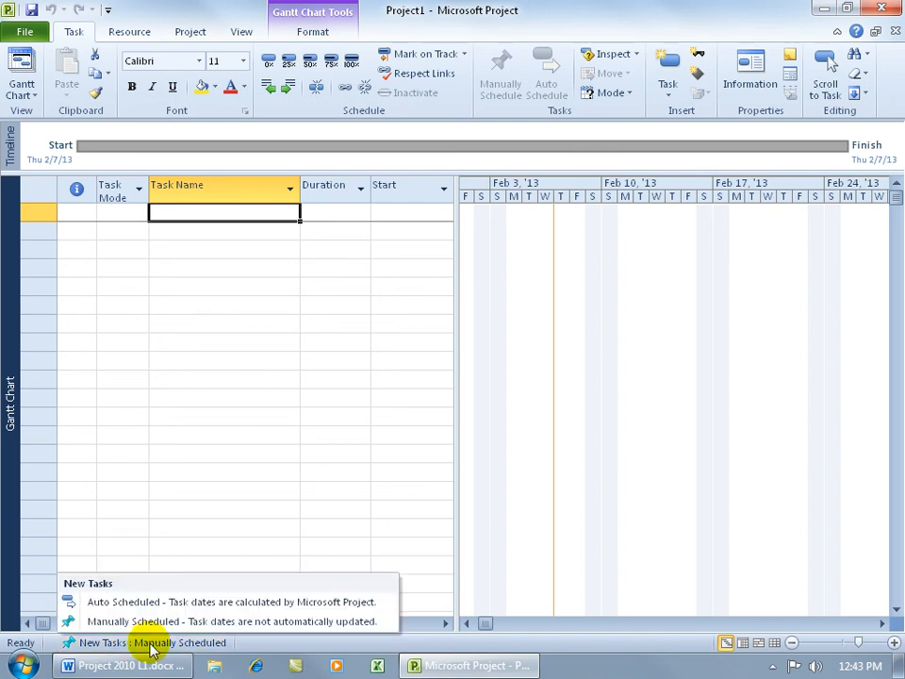